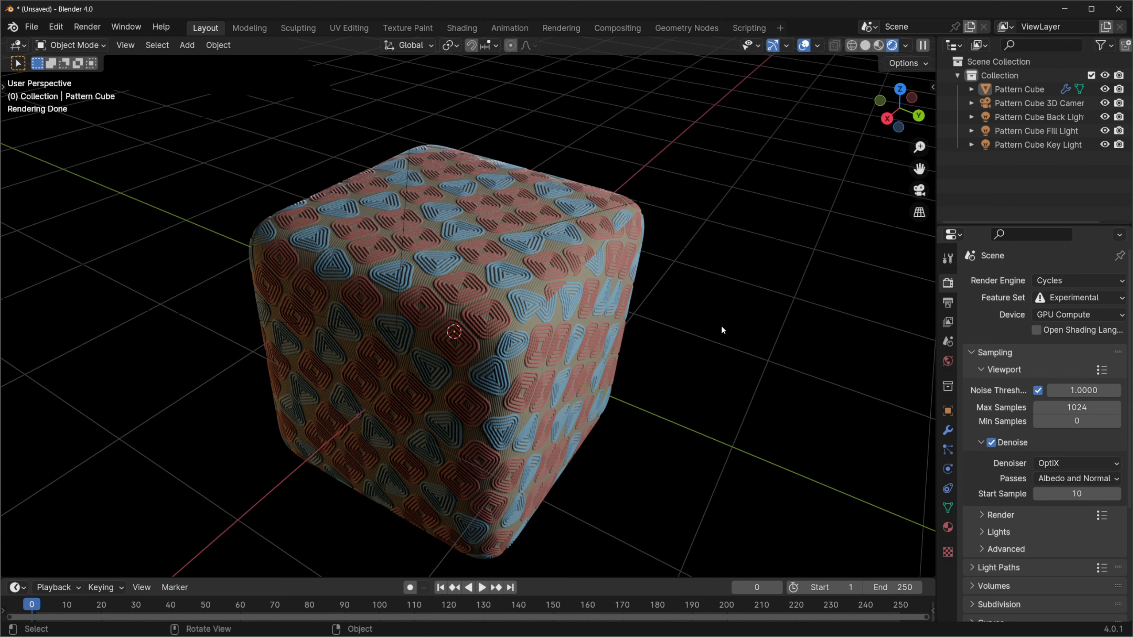
{"action": "mouse_move", "coordinate": [503, 298]}
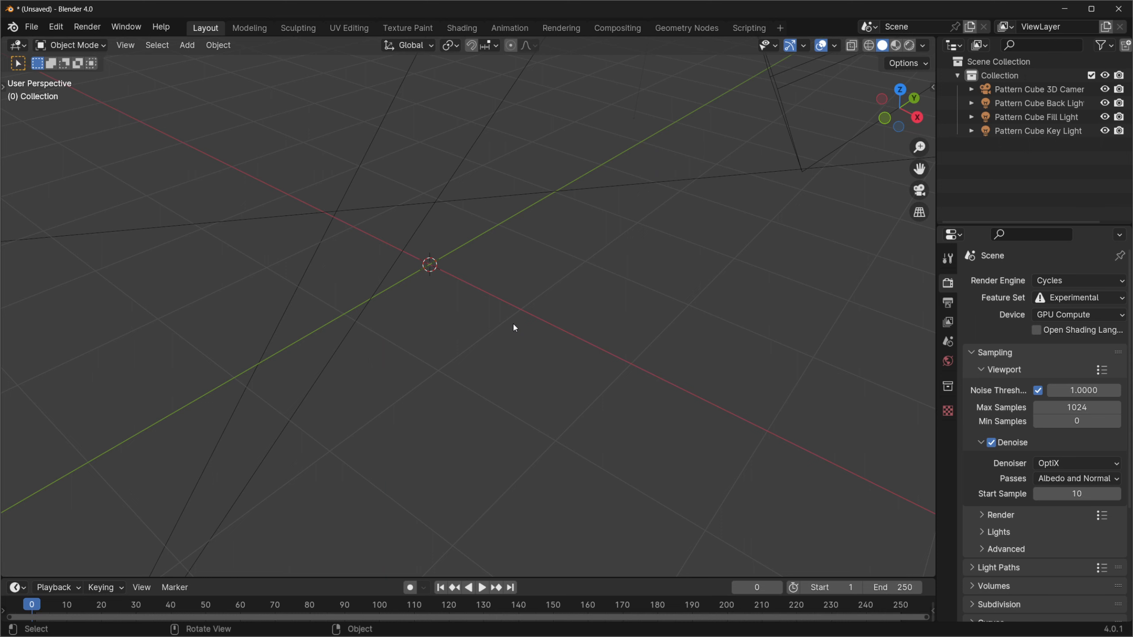
Add a cube and round its corners with a Subdivision modifier, shaded smooth.
{"action": "left_click", "coordinate": [187, 45]}
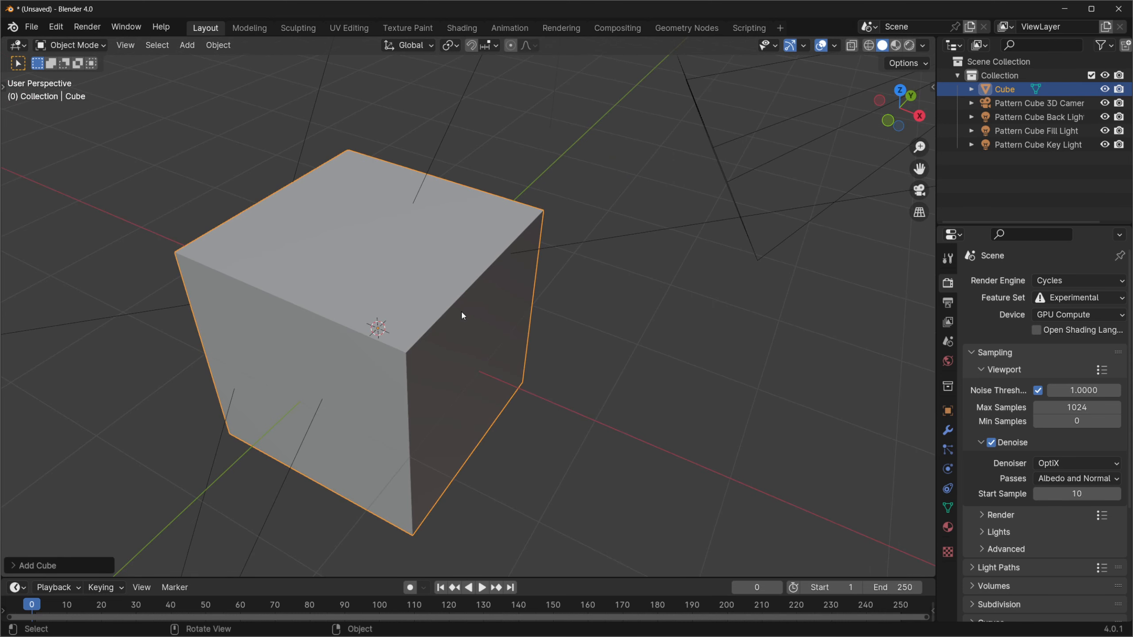
{"action": "key", "text": "Tab"}
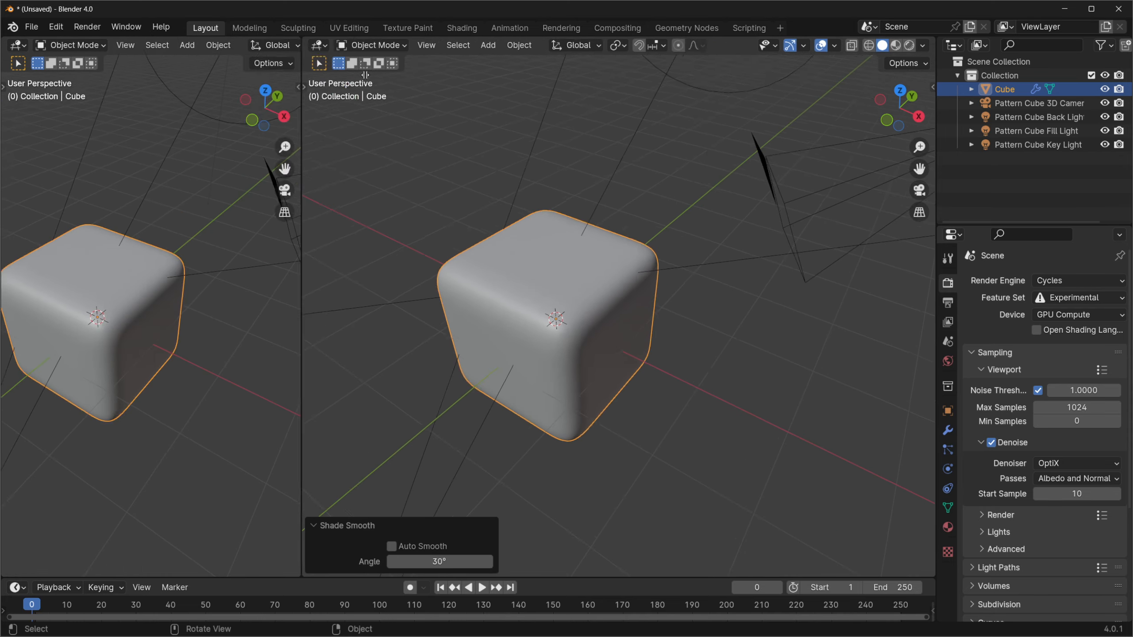
Switch the left pane to the Shader Editor, create a new material and enable Material Preview shading.
{"action": "left_click", "coordinate": [14, 45]}
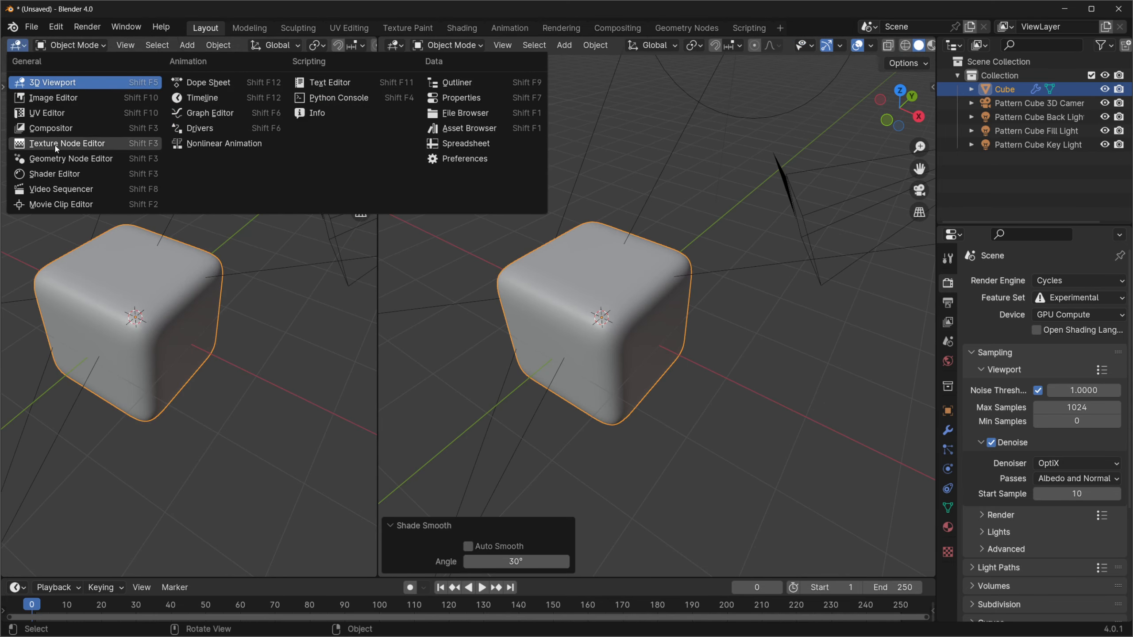
{"action": "left_click", "coordinate": [66, 144]}
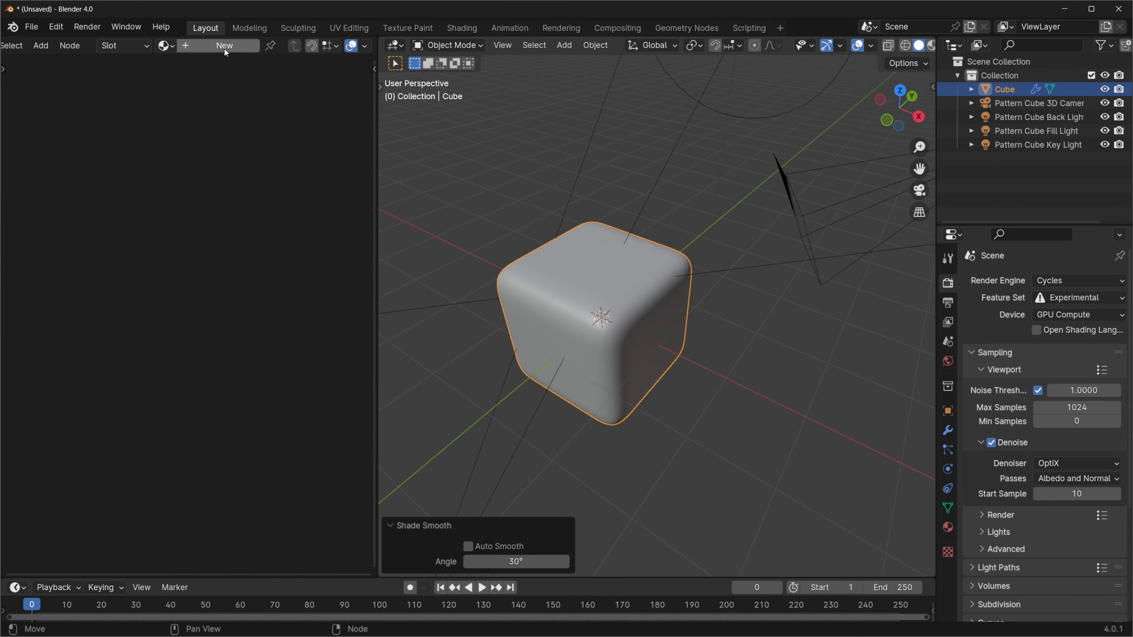
{"action": "mouse_move", "coordinate": [224, 45]}
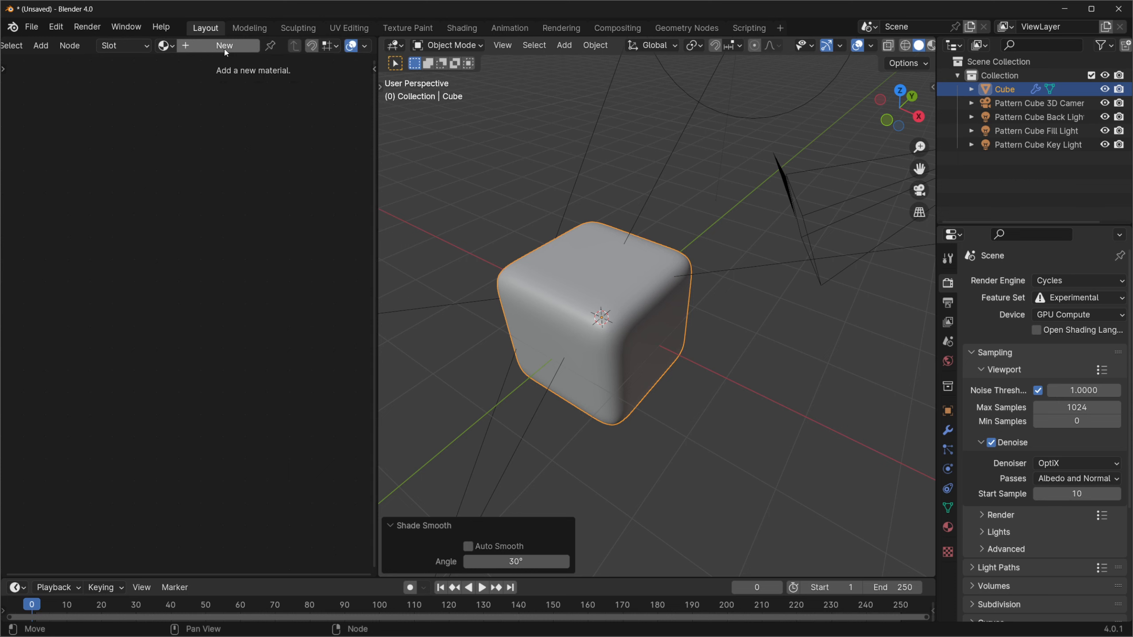
{"action": "left_click", "coordinate": [224, 45]}
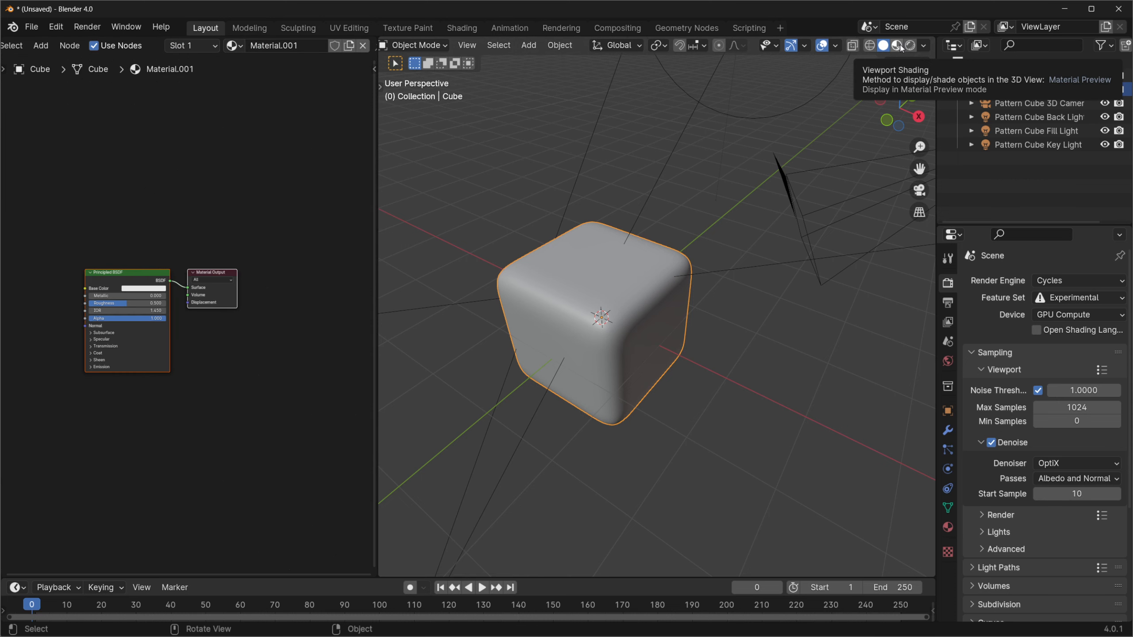
{"action": "left_click", "coordinate": [898, 45]}
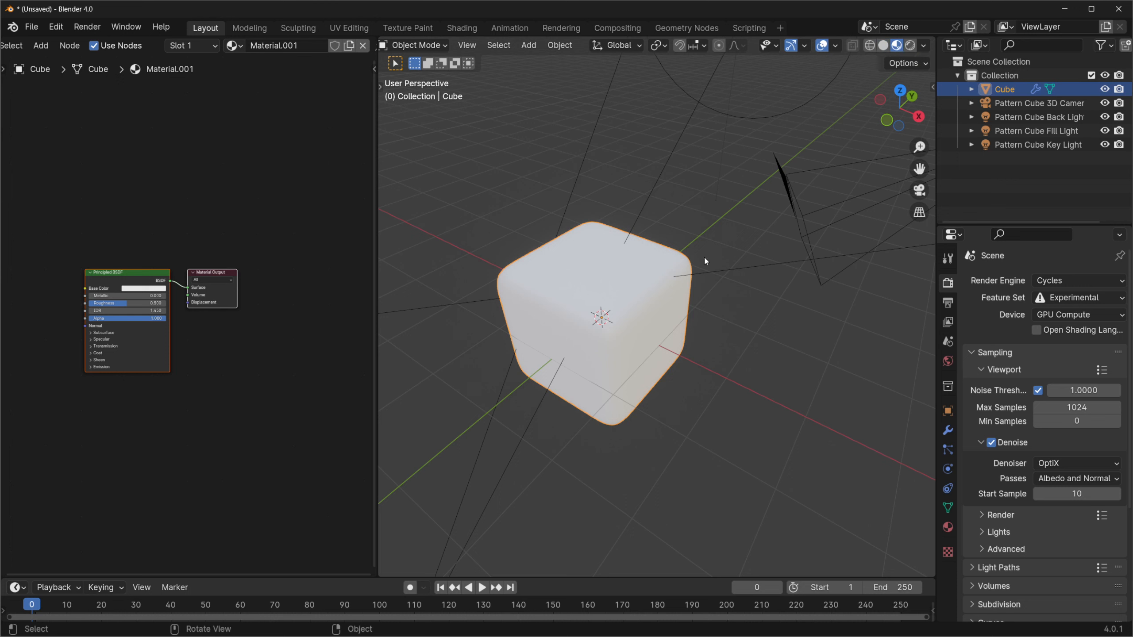
{"action": "mouse_move", "coordinate": [92, 320]}
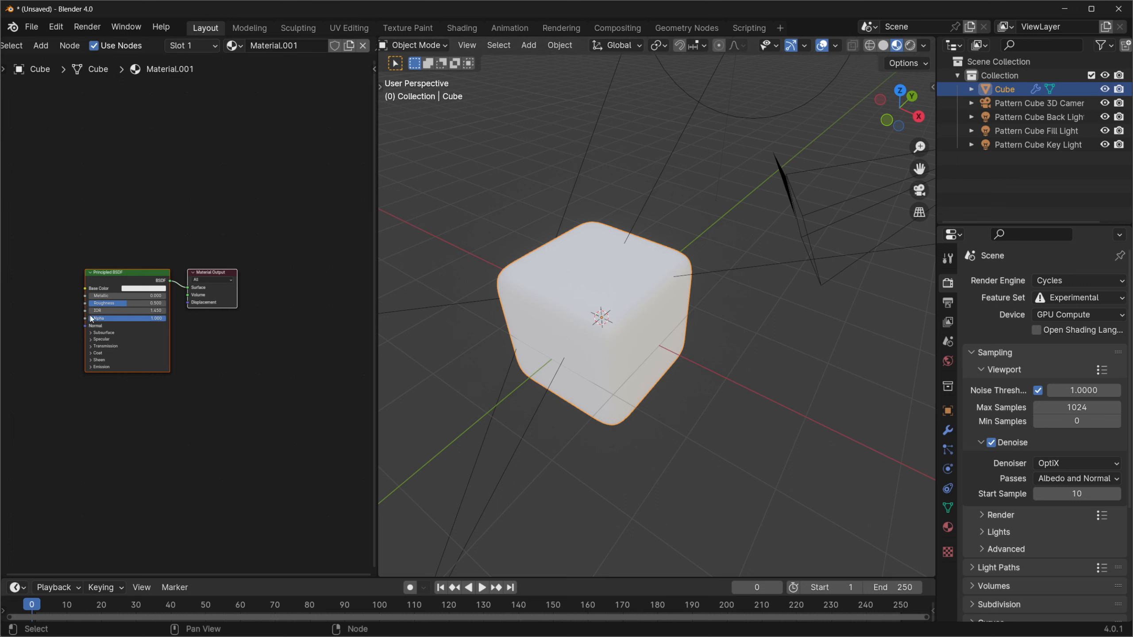
{"action": "mouse_move", "coordinate": [91, 319]}
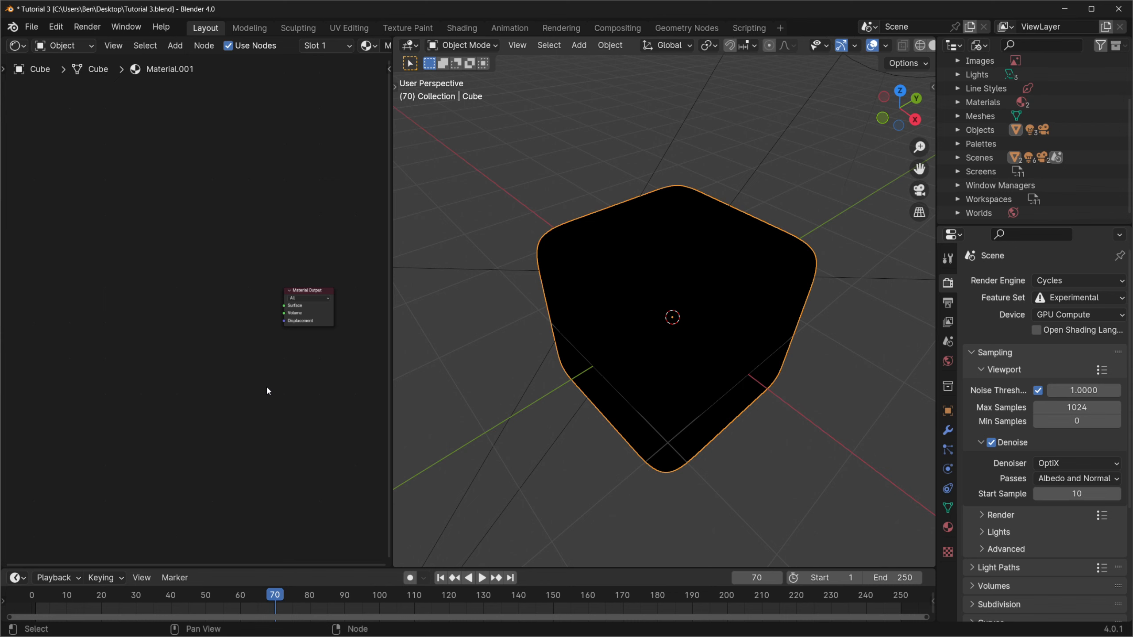
{"action": "mouse_move", "coordinate": [246, 439]}
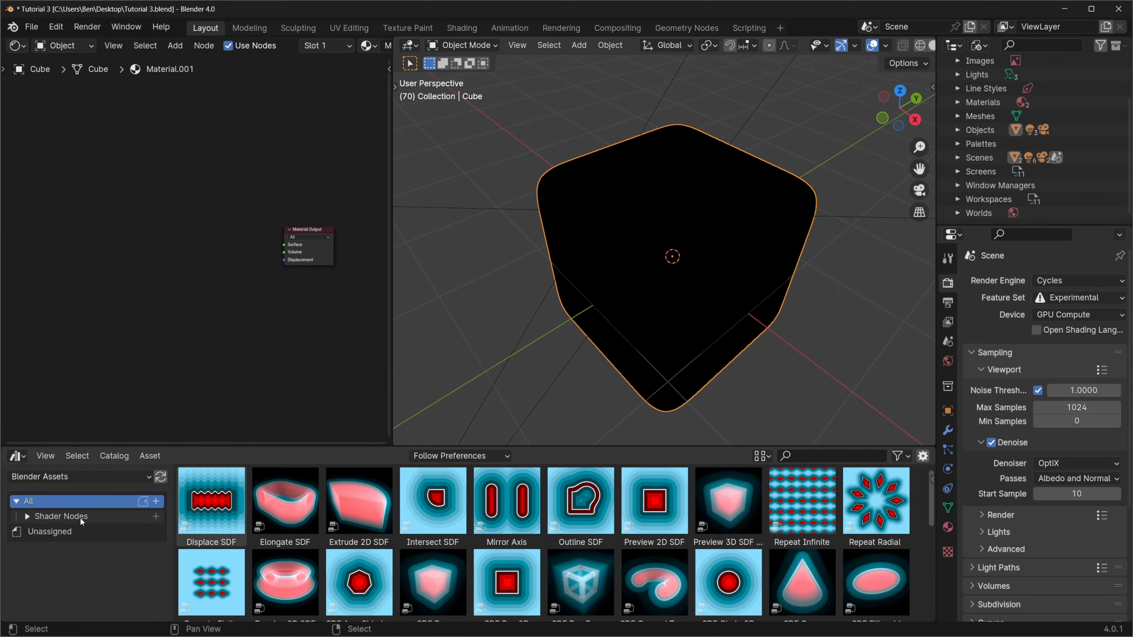
Drag in the Repeat Infinite asset, wire its Vector to the surface and set Spacing 0.175.
{"action": "left_click", "coordinate": [26, 516]}
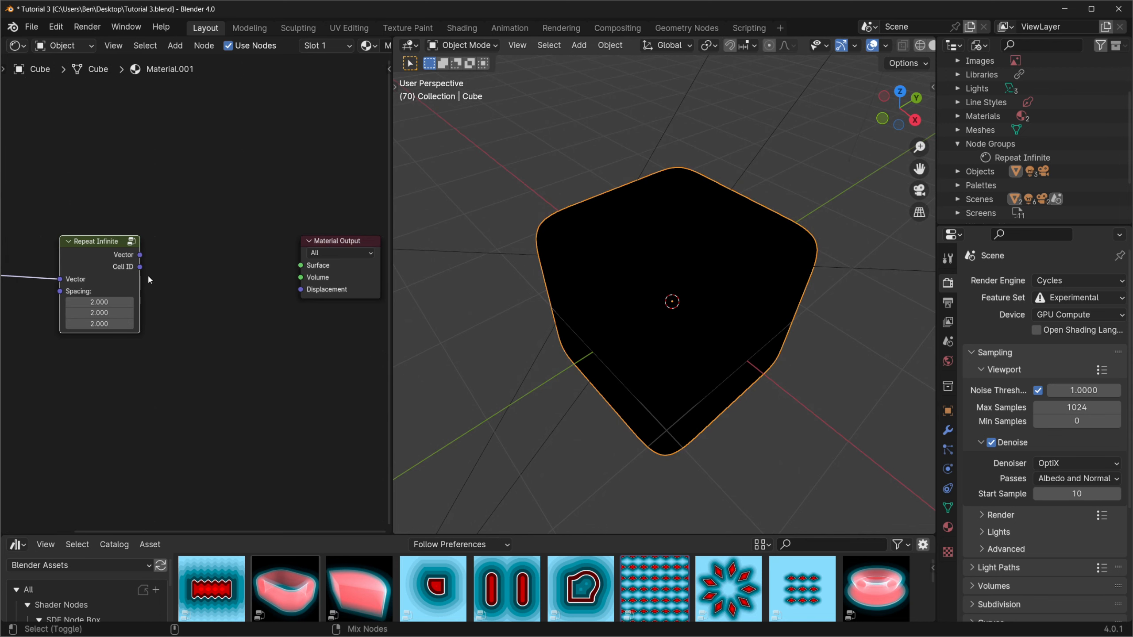
{"action": "left_click_drag", "start_coordinate": [139, 254], "coordinate": [300, 266]}
{"action": "type", "text": "0.05"}
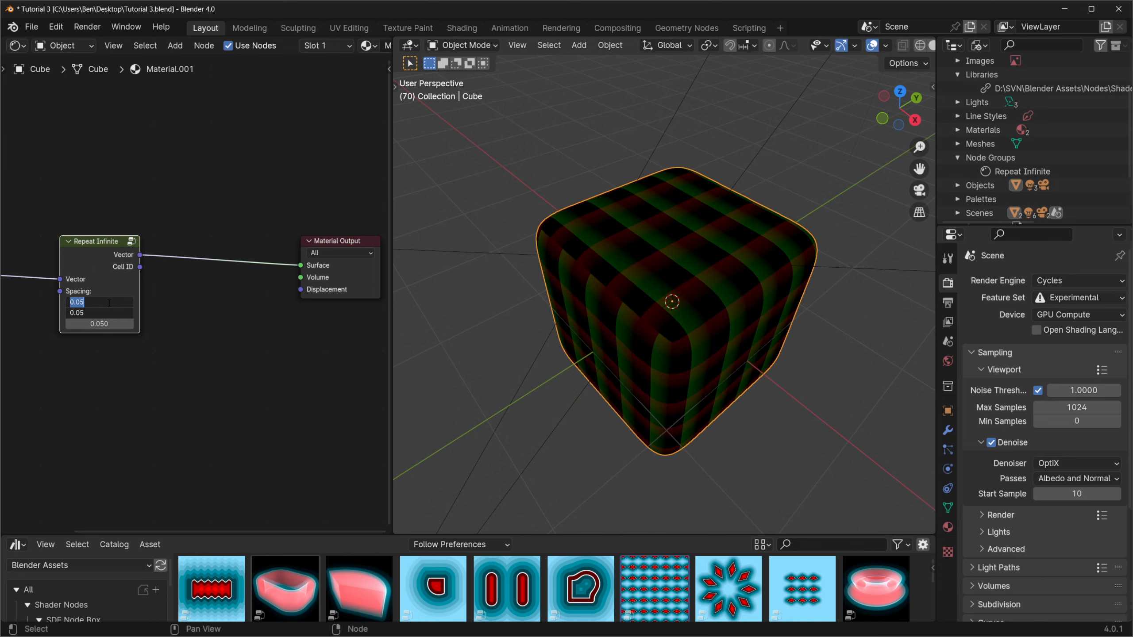
{"action": "type", "text": "0.175"}
{"action": "type", "text": "m"}
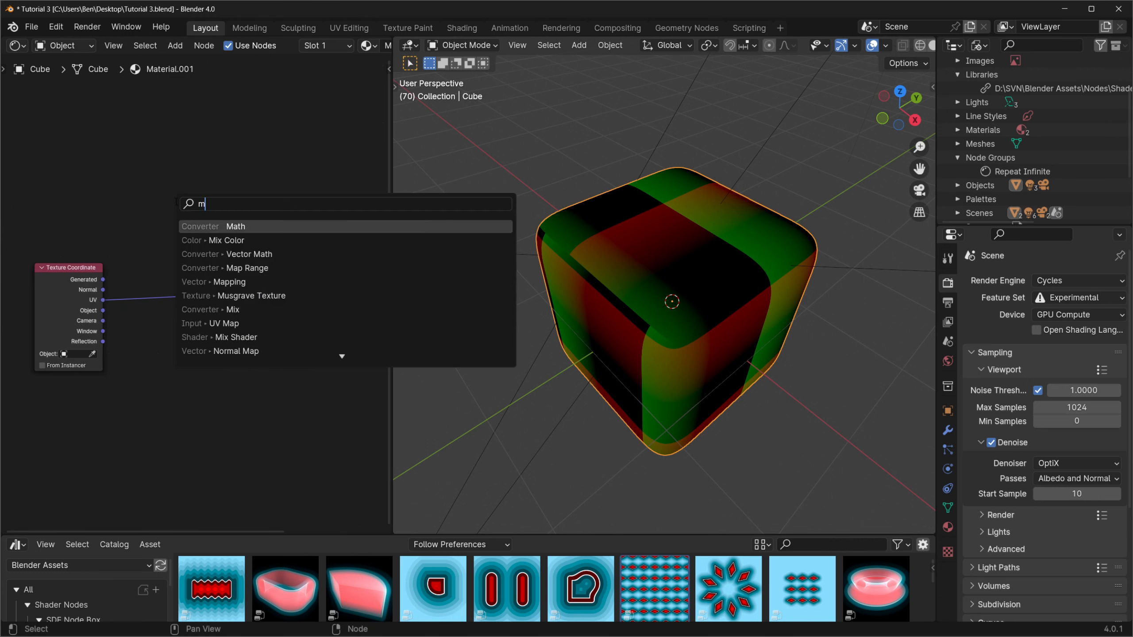
Insert a Mapping node before Repeat Infinite with Rotation Z 60° and Scale 0.2.
{"action": "left_click", "coordinate": [224, 281]}
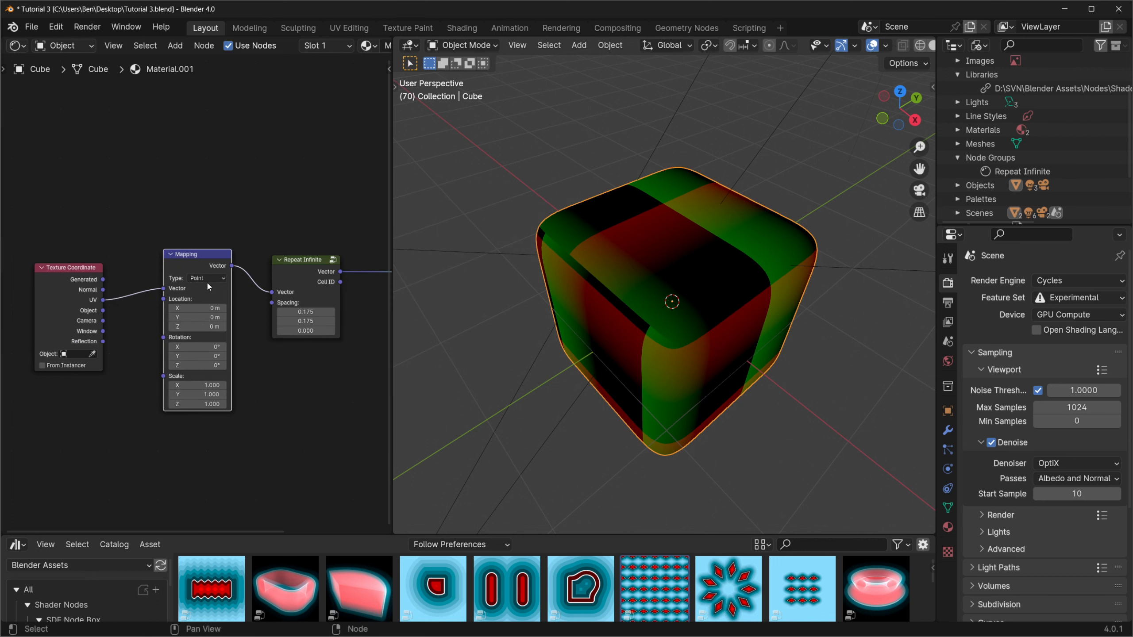
{"action": "left_click", "coordinate": [207, 278]}
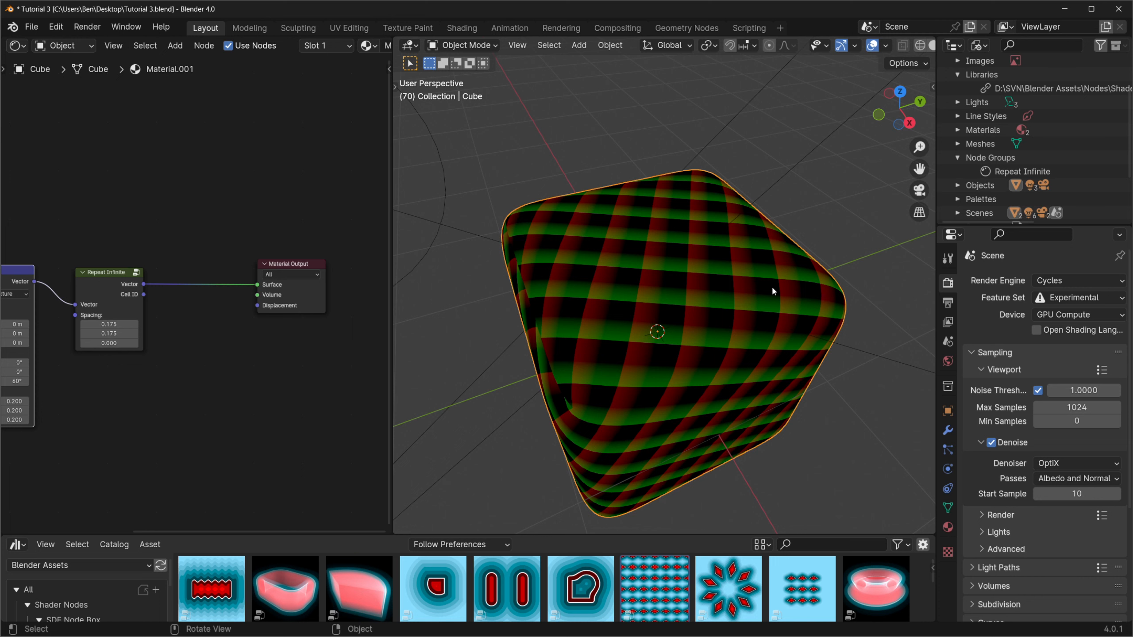
{"action": "mouse_move", "coordinate": [146, 282]}
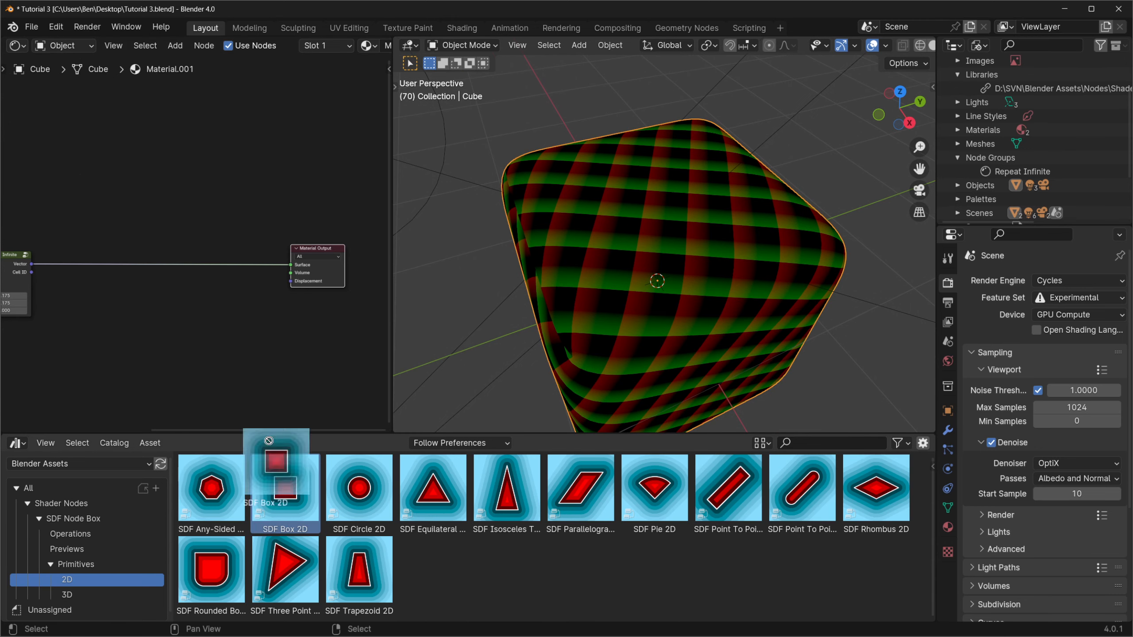
Drag the SDF Box 2D and Equilateral Triangle 2D assets into the node tree feeding the surface.
{"action": "left_click_drag", "start_coordinate": [276, 470], "coordinate": [195, 223]}
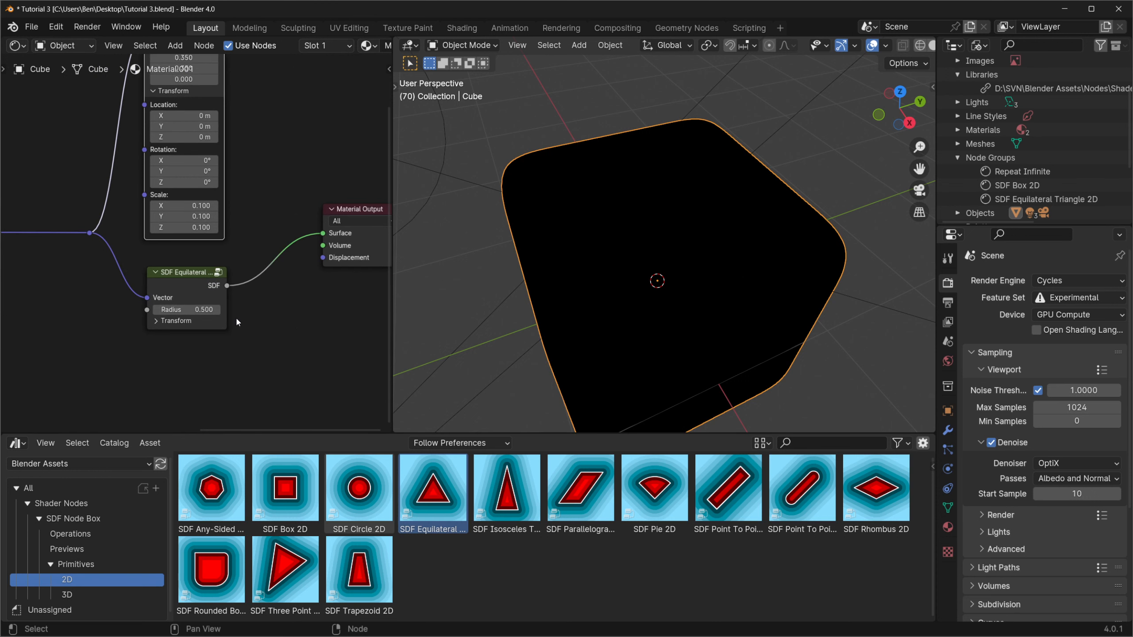
{"action": "mouse_move", "coordinate": [187, 309]}
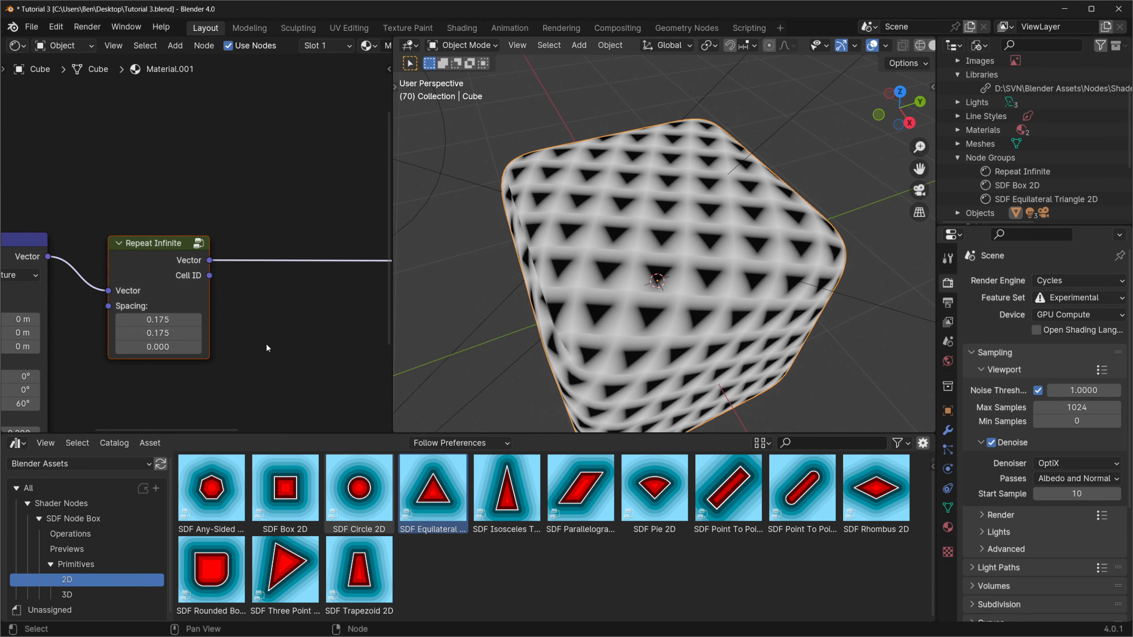
Route Repeat Infinite's Cell ID output into the material so cells show per-cell colours.
{"action": "left_click", "coordinate": [1004, 158]}
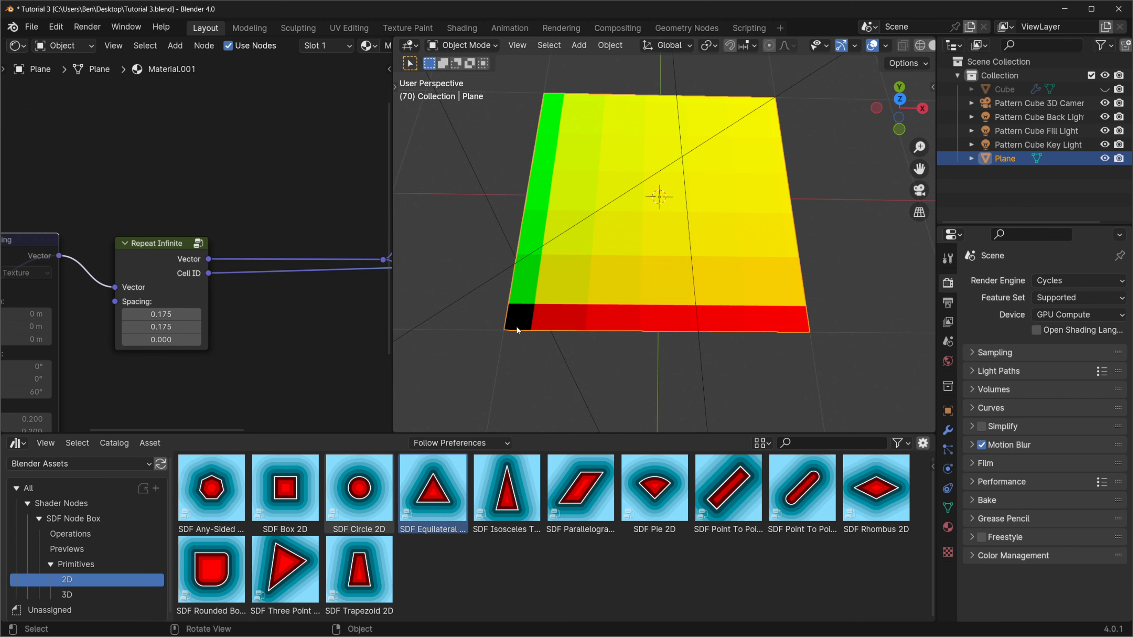
{"action": "mouse_move", "coordinate": [769, 344]}
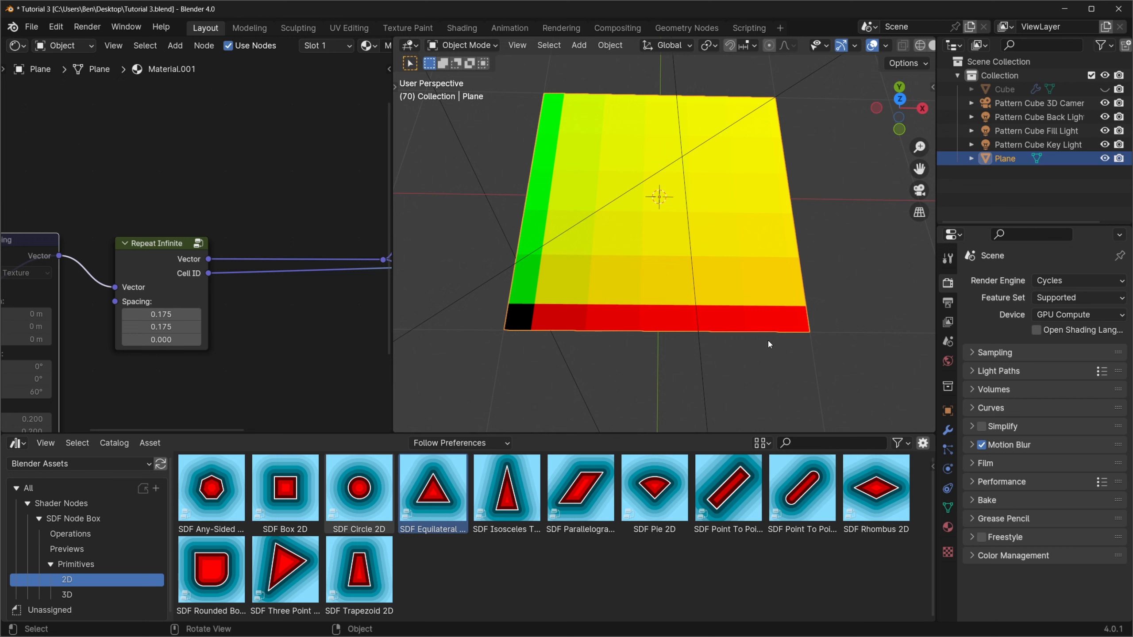
{"action": "mouse_move", "coordinate": [786, 341]}
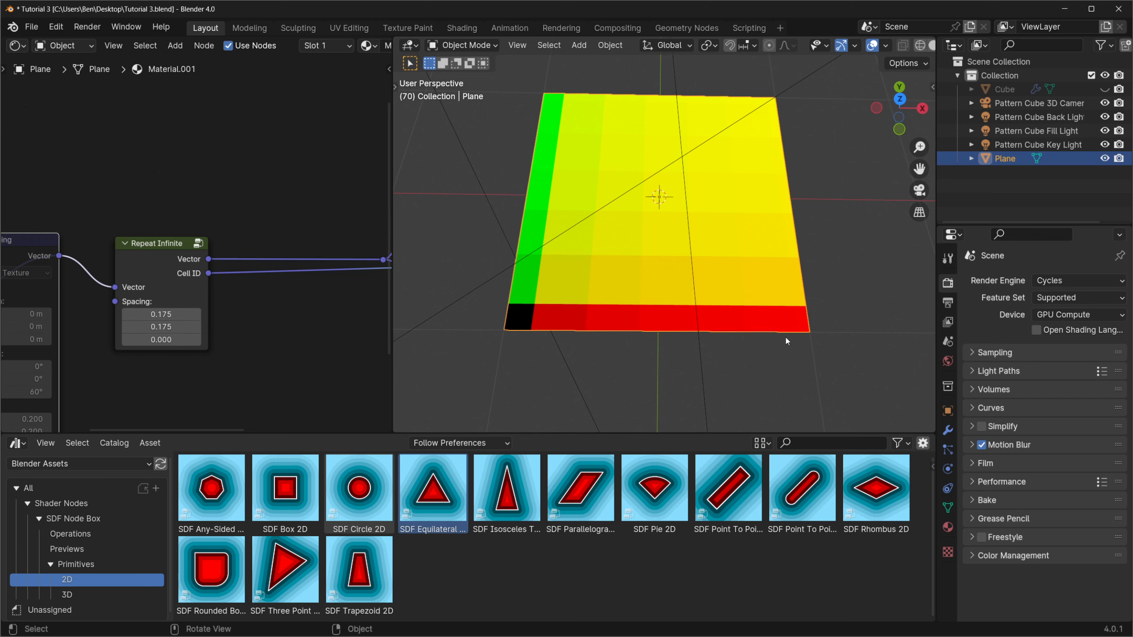
{"action": "mouse_move", "coordinate": [568, 322]}
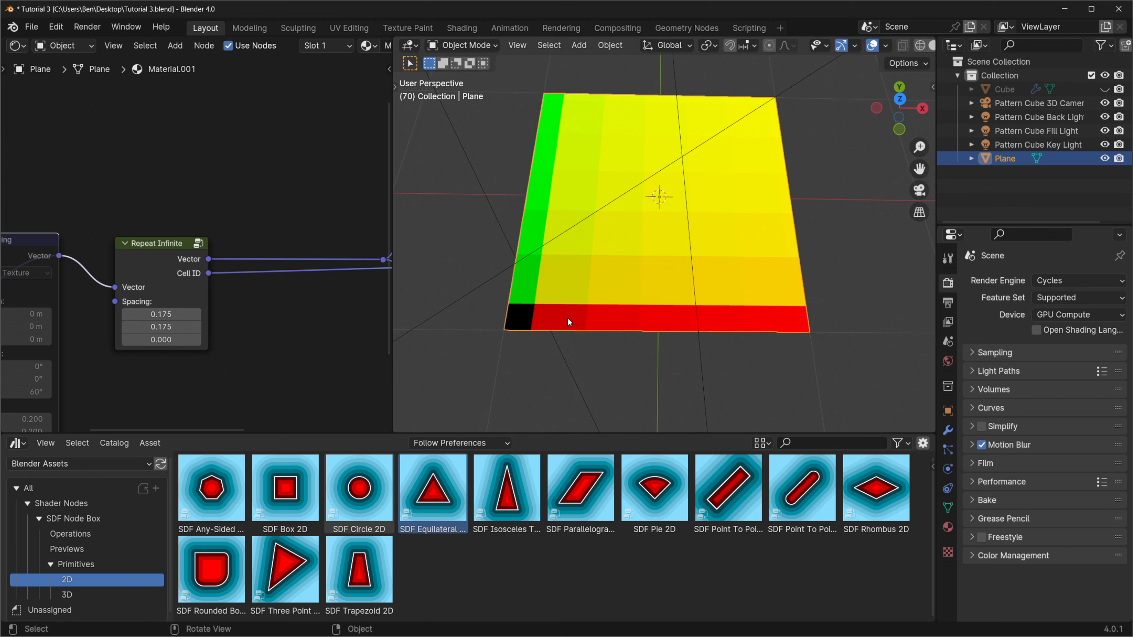
{"action": "mouse_move", "coordinate": [552, 327]}
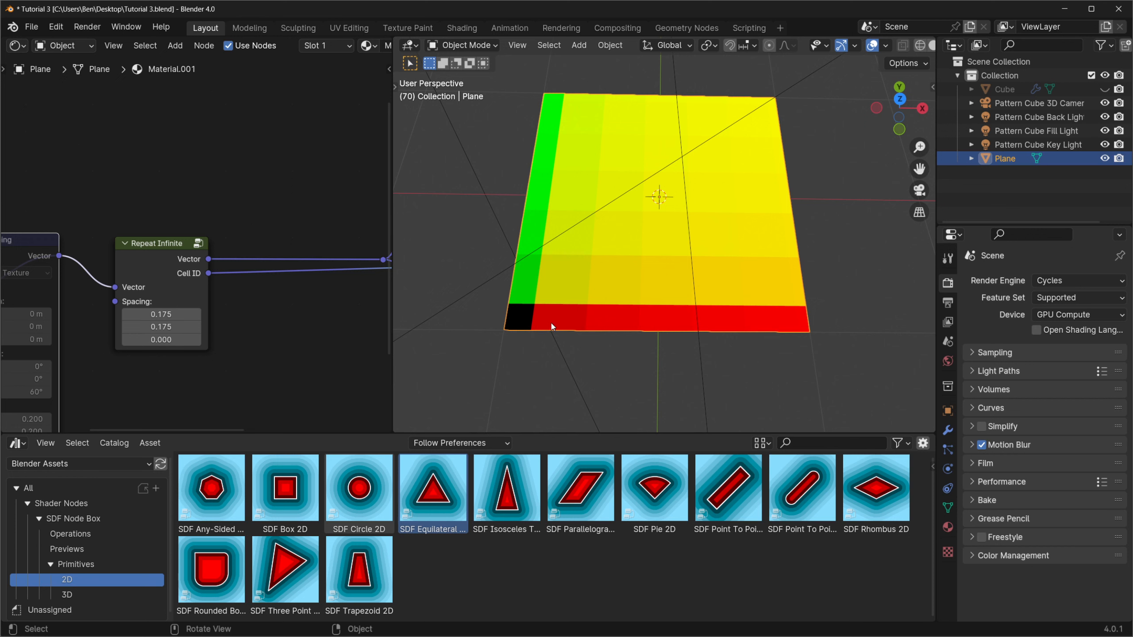
{"action": "mouse_move", "coordinate": [584, 338]}
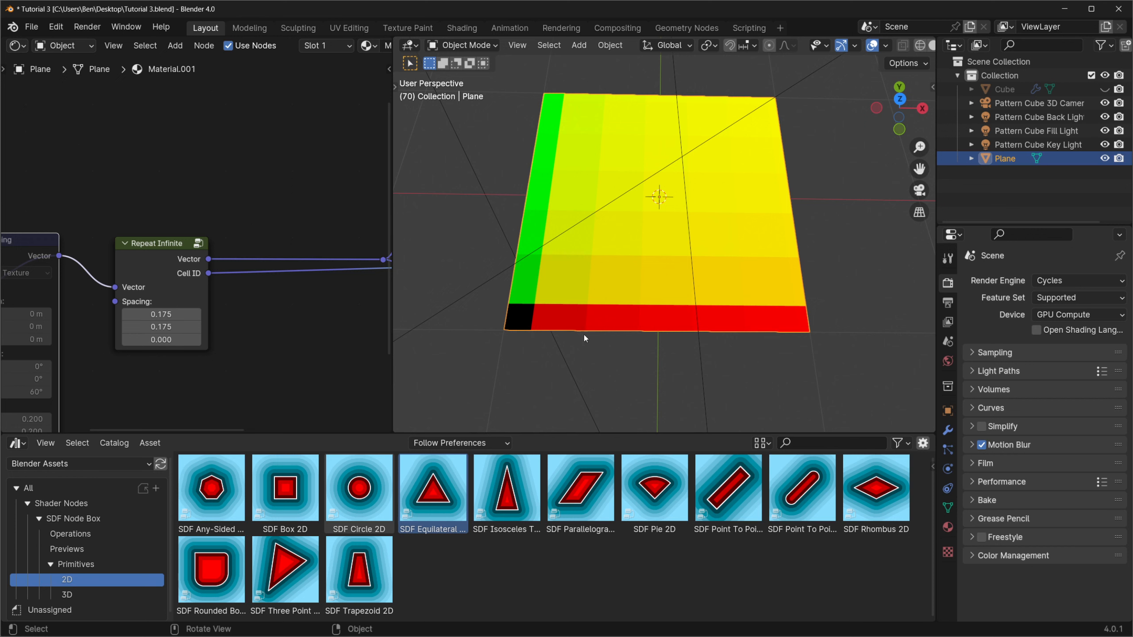
{"action": "mouse_move", "coordinate": [753, 327]}
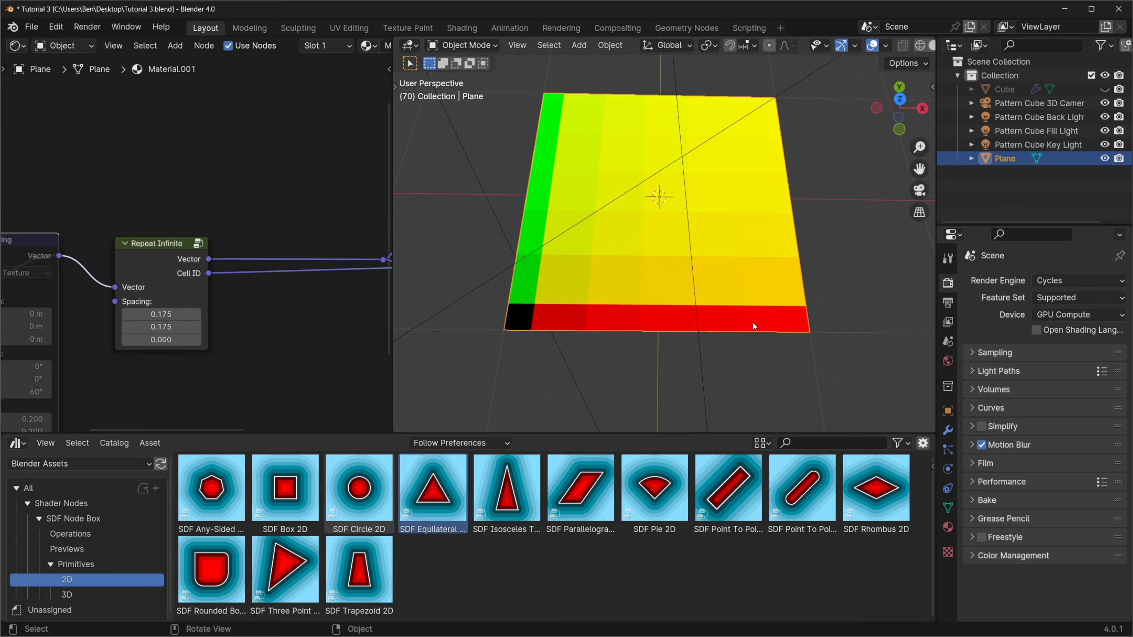
{"action": "mouse_move", "coordinate": [517, 317]}
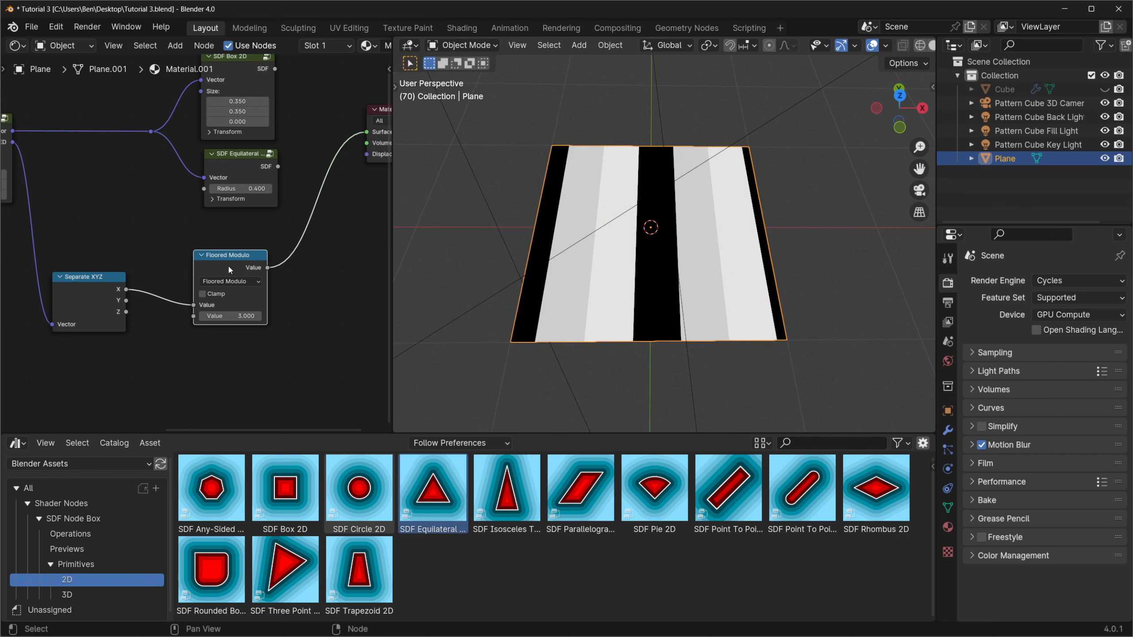
{"action": "mouse_move", "coordinate": [589, 166]}
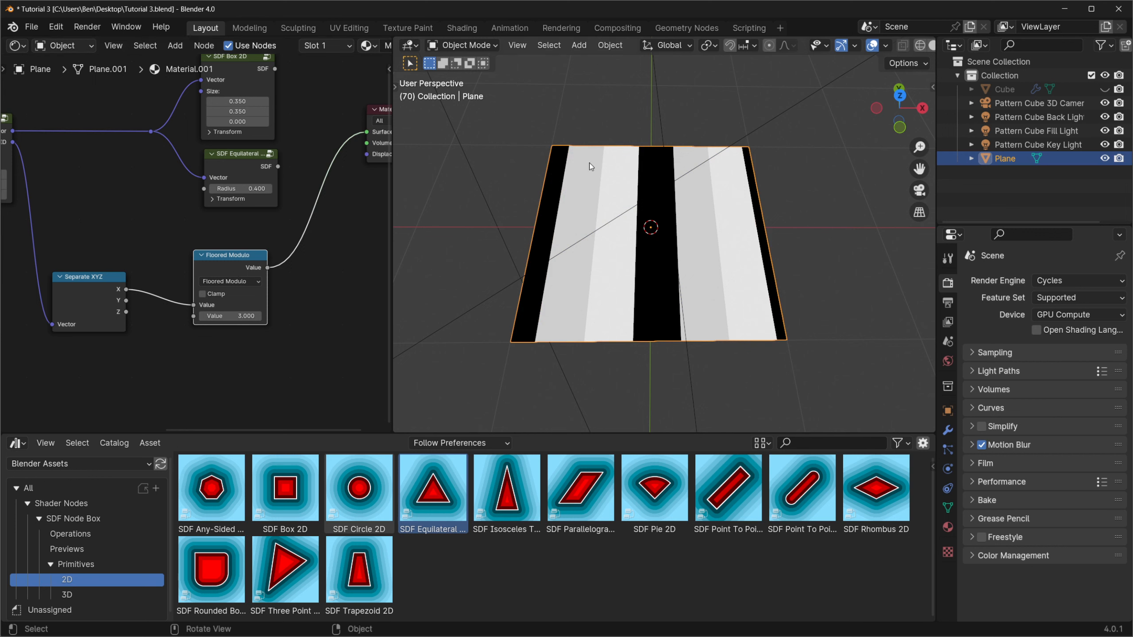
{"action": "mouse_move", "coordinate": [551, 173]}
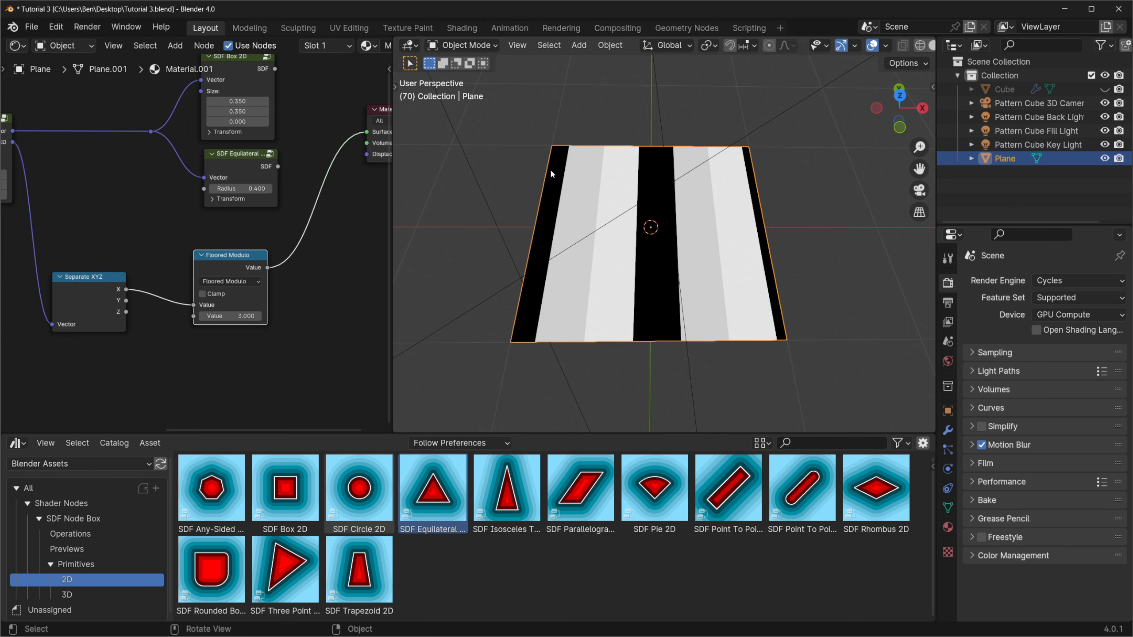
{"action": "mouse_move", "coordinate": [576, 291]}
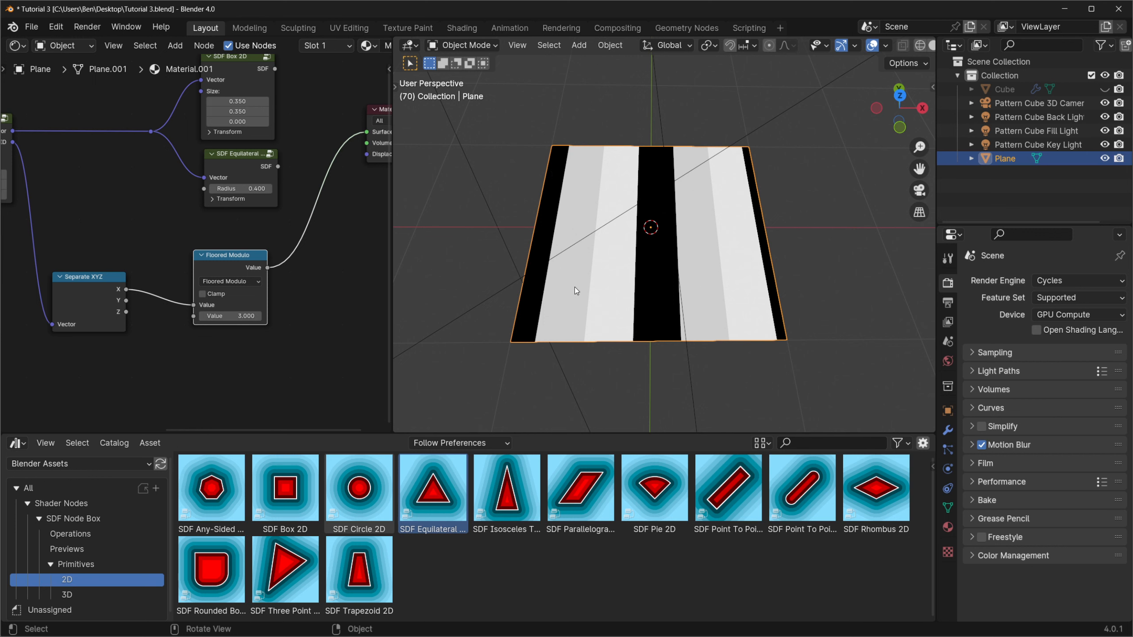
{"action": "mouse_move", "coordinate": [623, 279]}
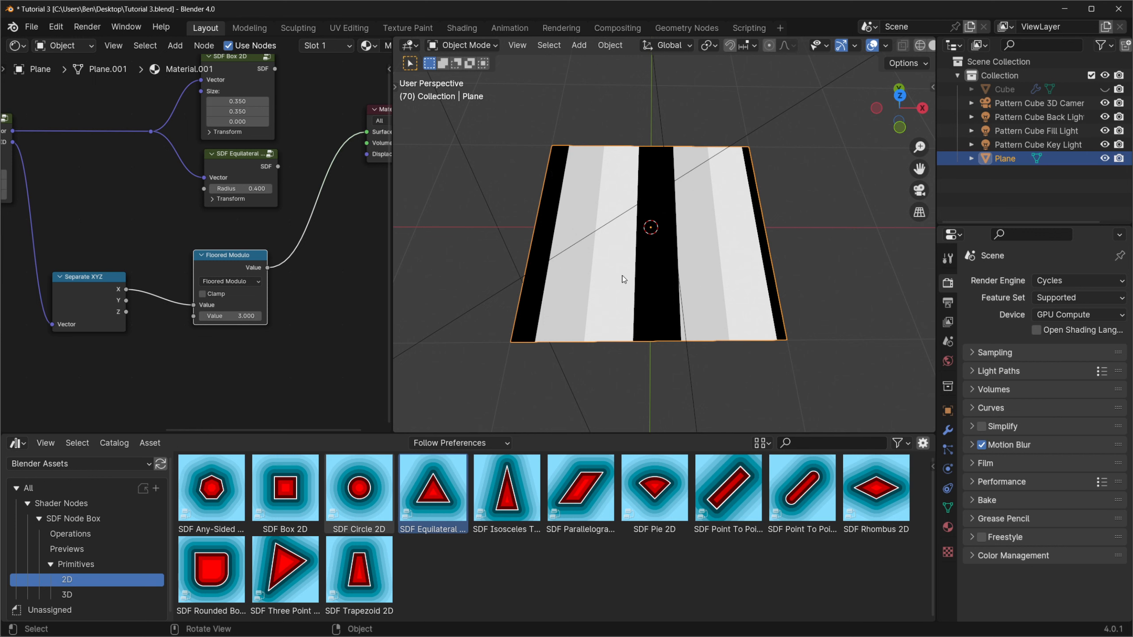
{"action": "mouse_move", "coordinate": [654, 259]}
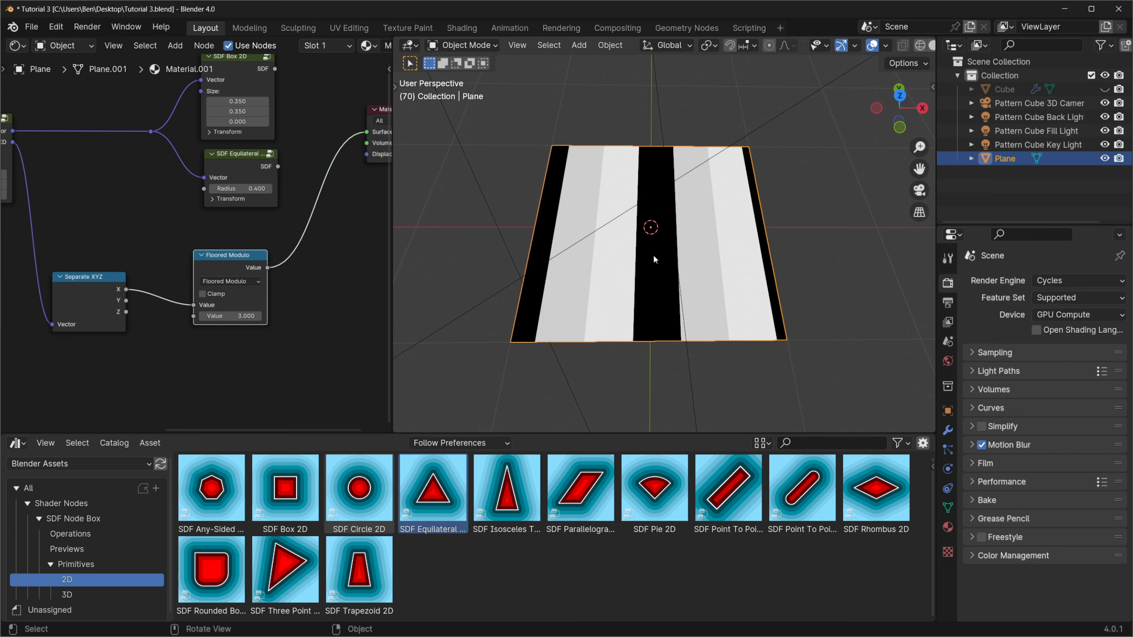
{"action": "mouse_move", "coordinate": [687, 305]}
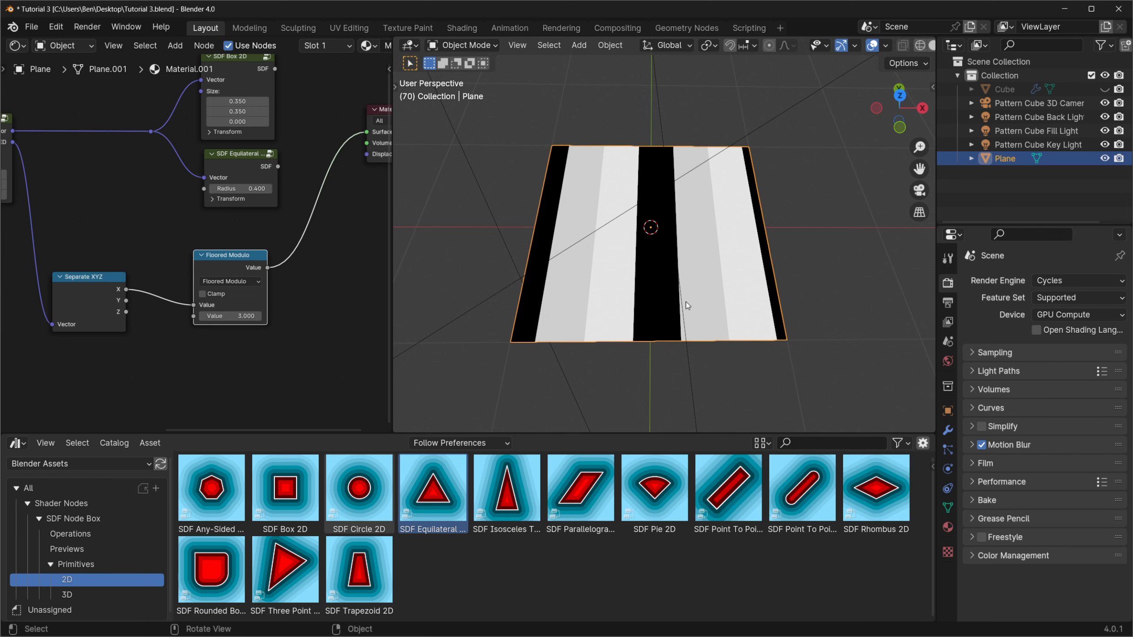
{"action": "mouse_move", "coordinate": [753, 299]}
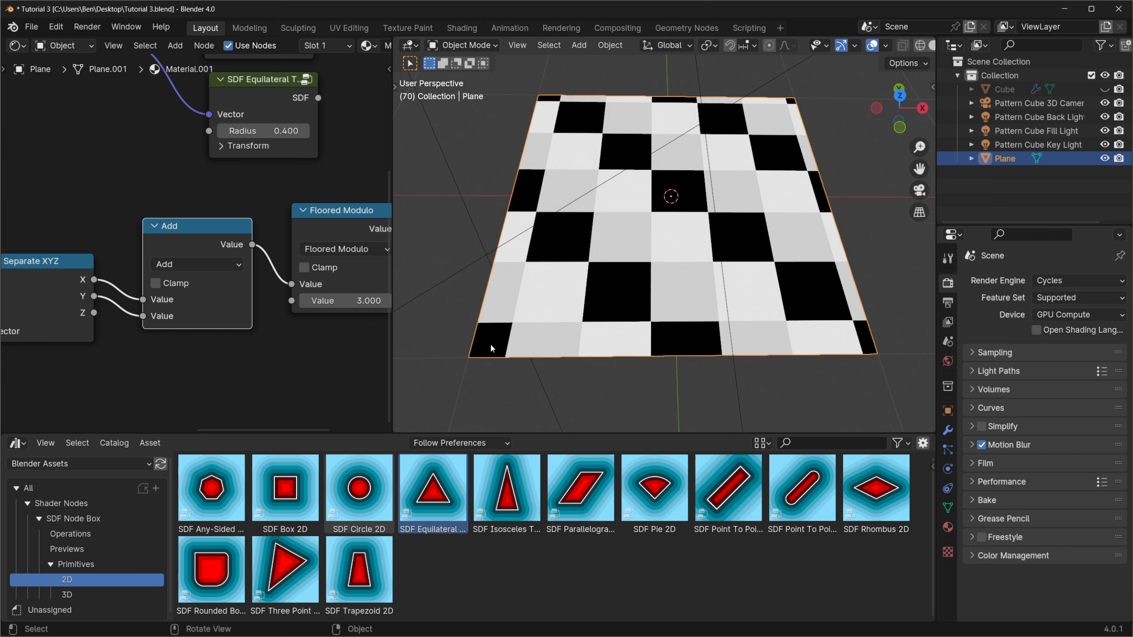
{"action": "mouse_move", "coordinate": [463, 320]}
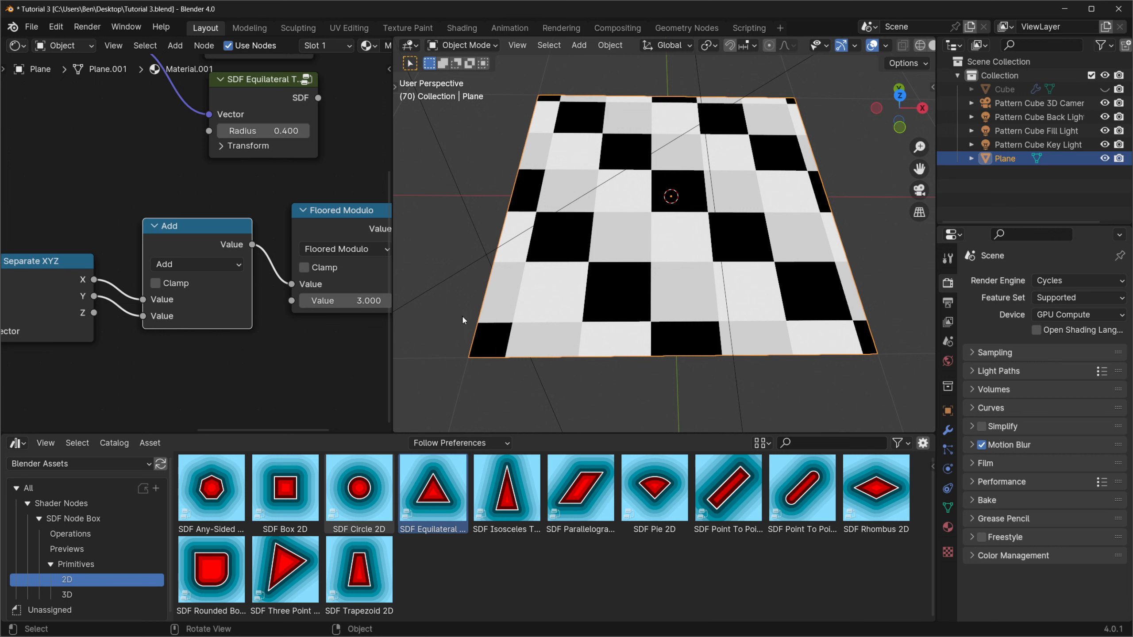
{"action": "mouse_move", "coordinate": [507, 305]}
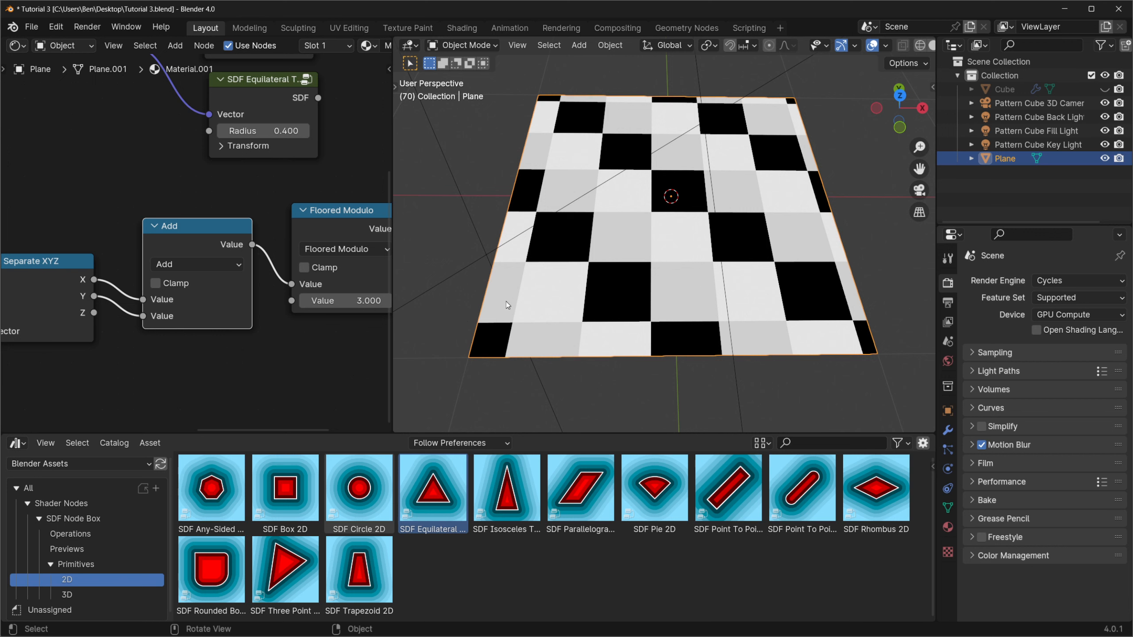
{"action": "mouse_move", "coordinate": [506, 304]}
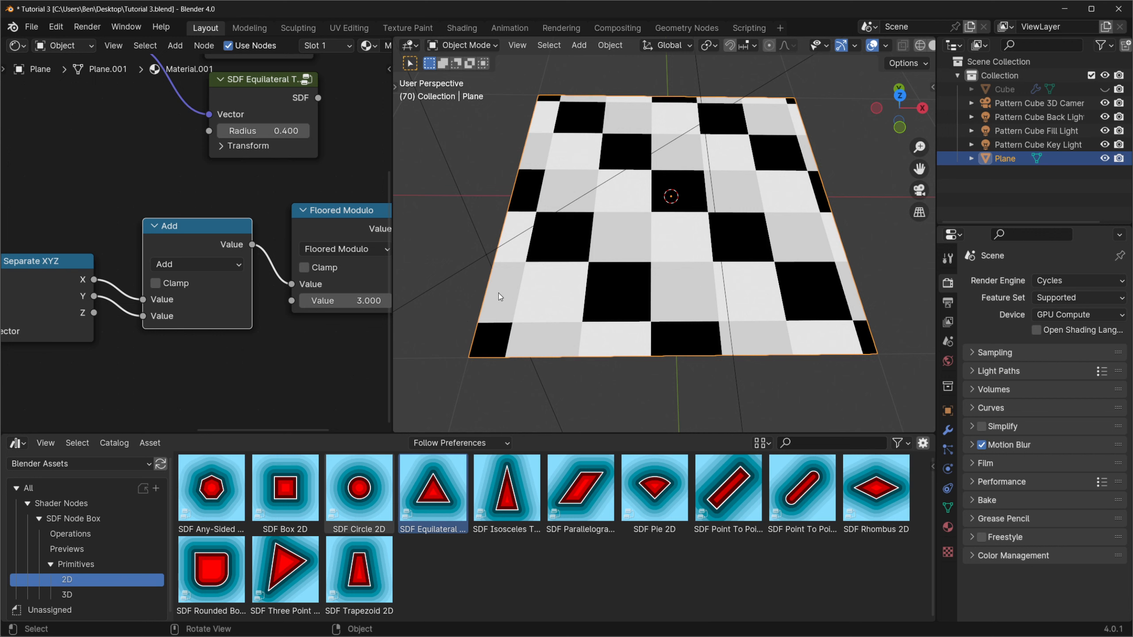
{"action": "mouse_move", "coordinate": [525, 309]}
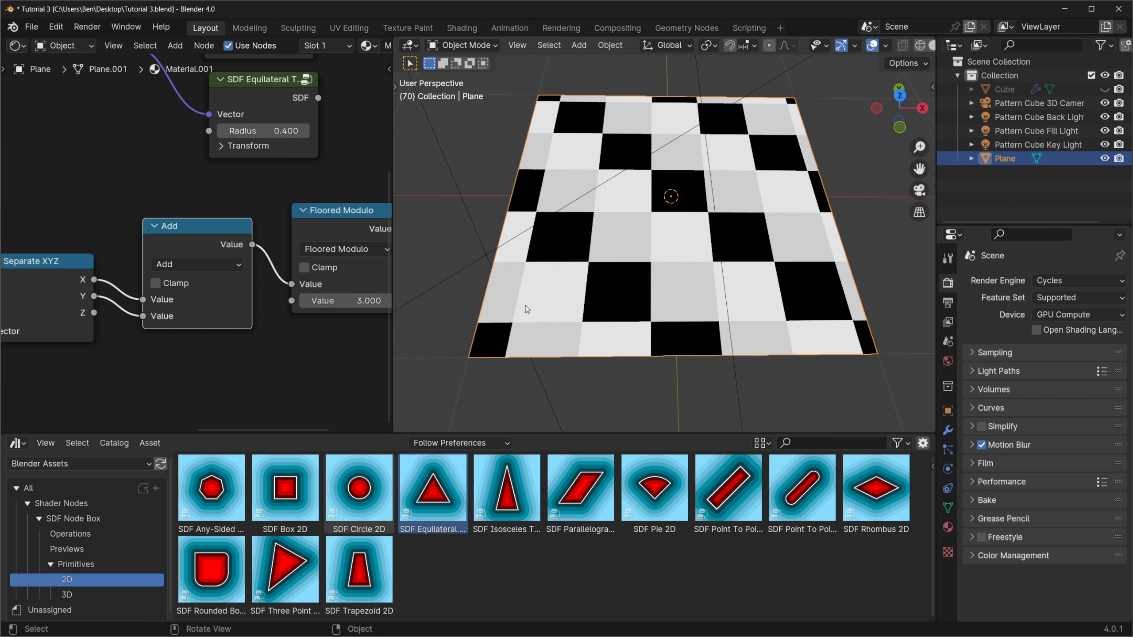
{"action": "mouse_move", "coordinate": [545, 301]}
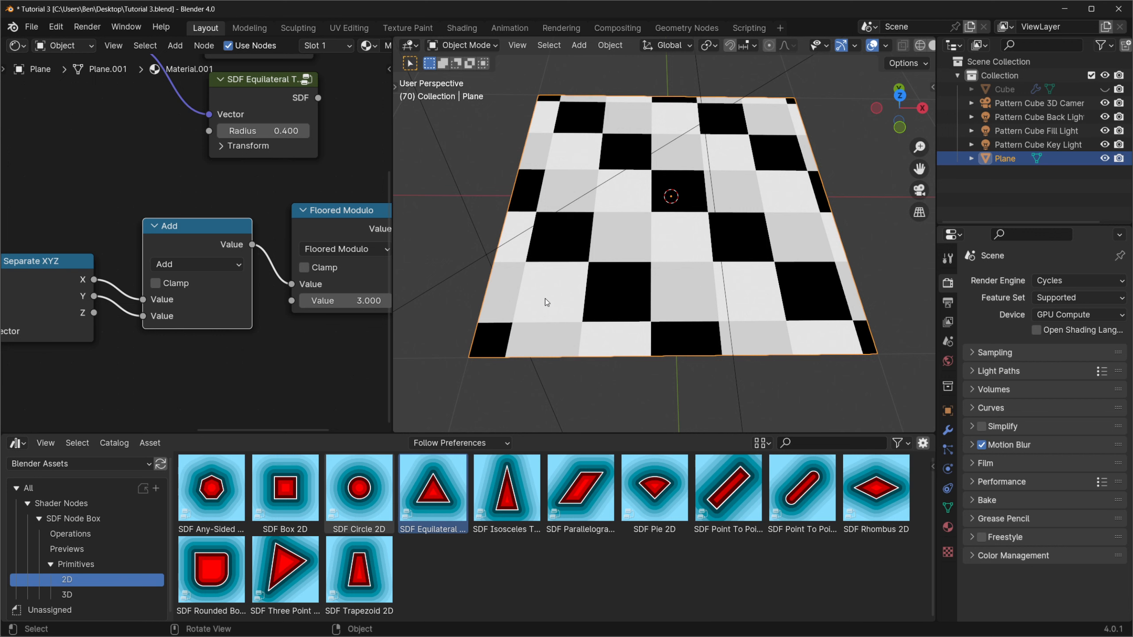
{"action": "mouse_move", "coordinate": [620, 301]}
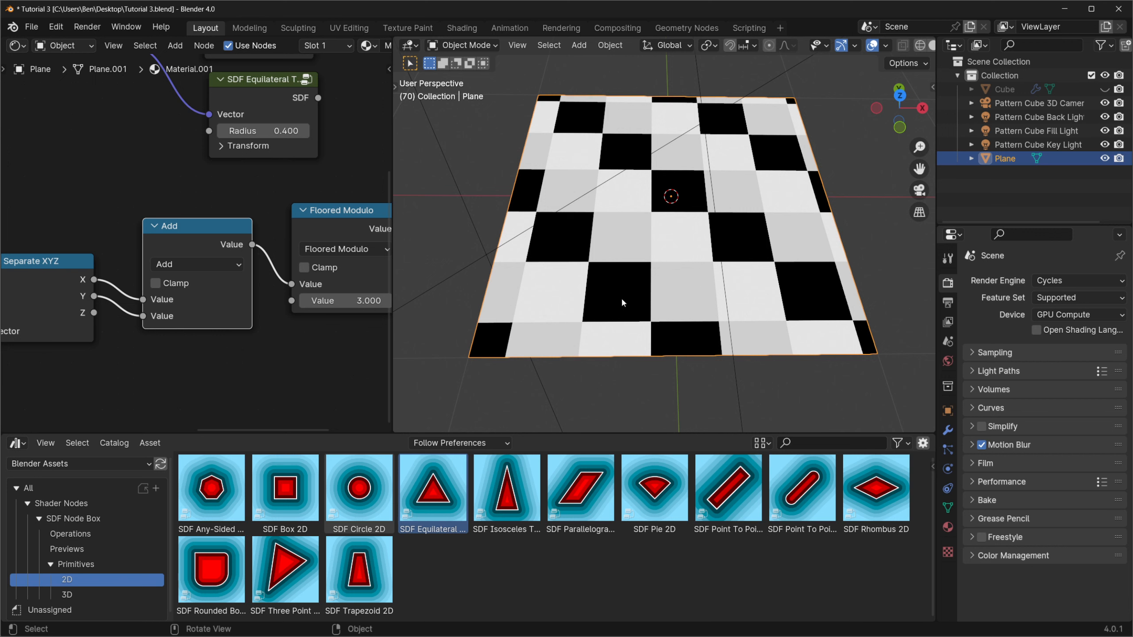
{"action": "mouse_move", "coordinate": [788, 301]}
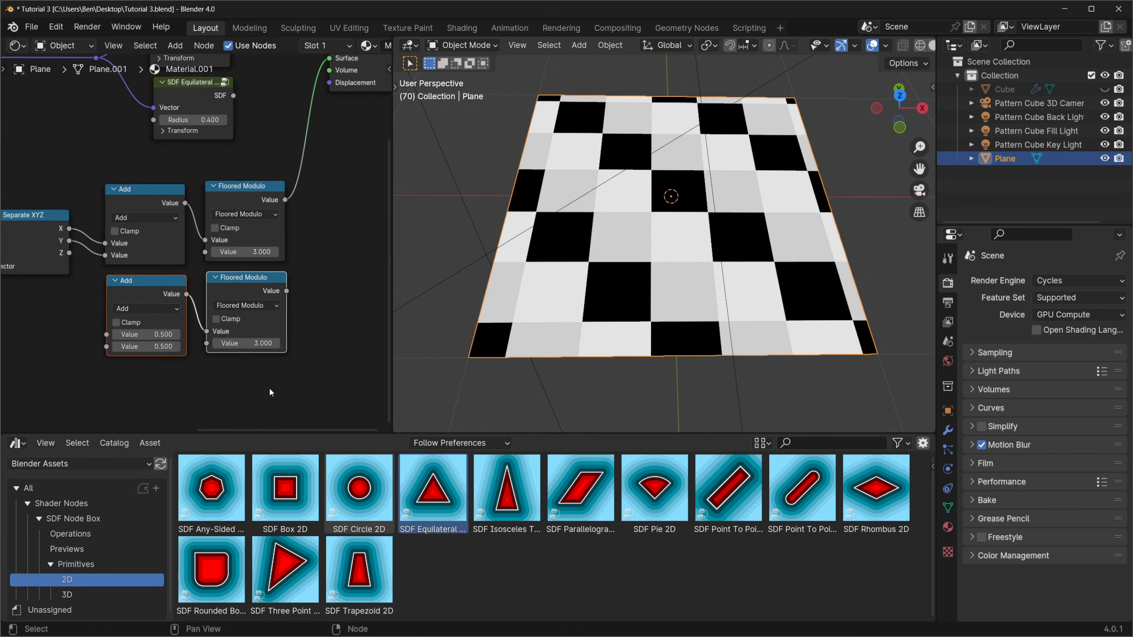
{"action": "mouse_move", "coordinate": [209, 372]}
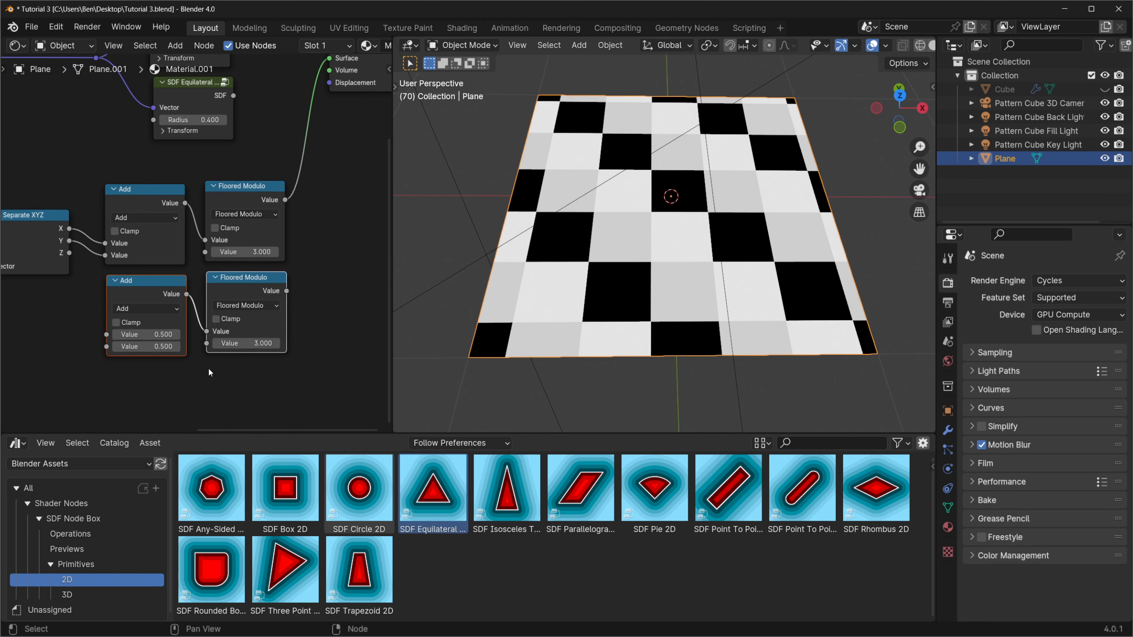
Duplicate the Add and Floored Modulo pair, setting the new Add values to 0.5 and 0.5.
{"action": "left_click", "coordinate": [144, 309]}
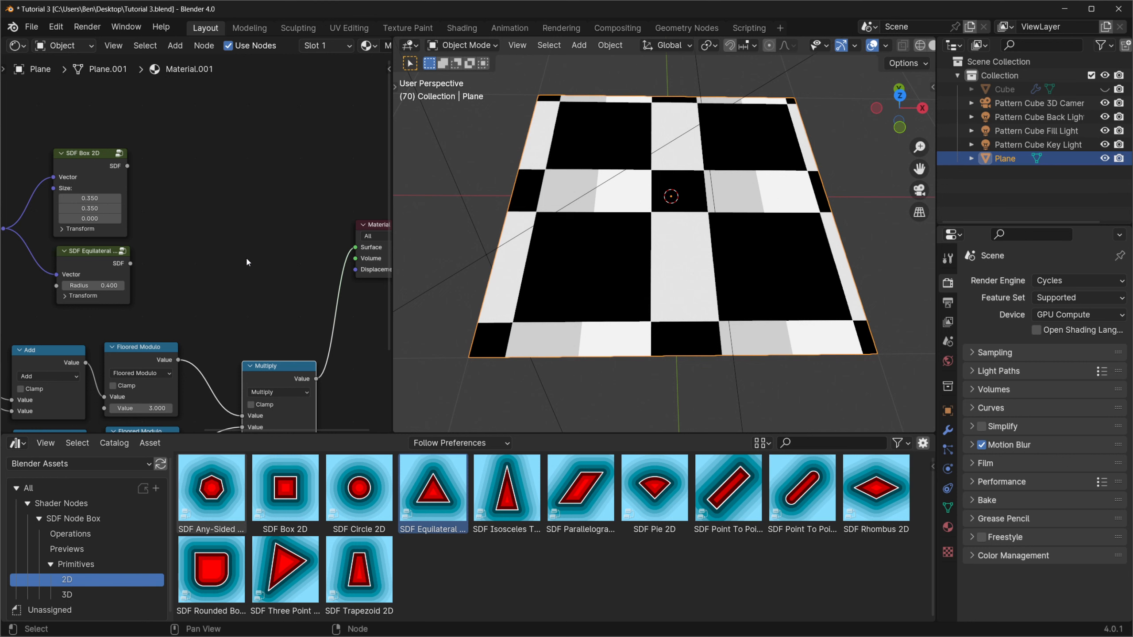
Mix the box and triangle SDFs with a Float Mix driven by the plaid mask into the output.
{"action": "left_click_drag", "start_coordinate": [127, 166], "coordinate": [287, 193]}
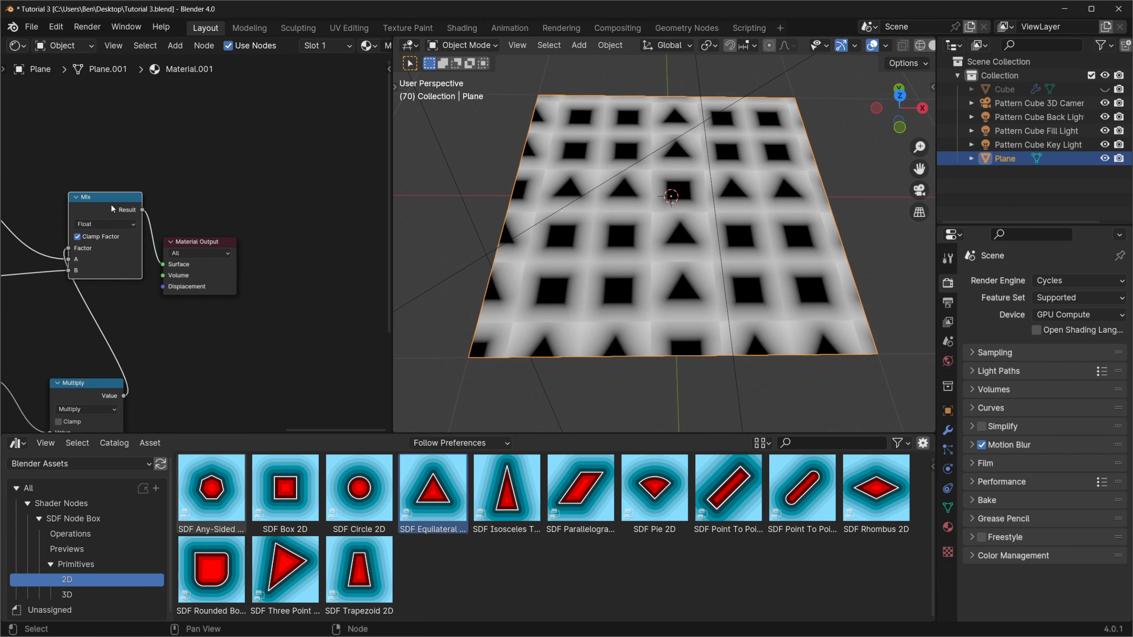
{"action": "mouse_move", "coordinate": [540, 215]}
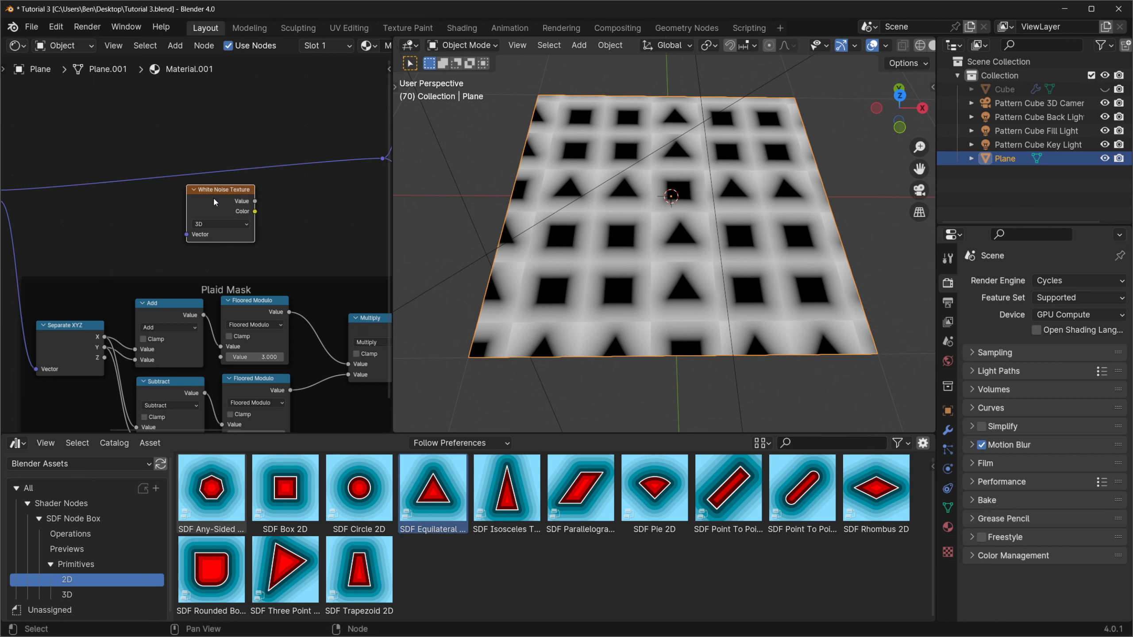
Place a White Noise Texture node in the shader graph.
{"action": "left_click", "coordinate": [218, 223]}
{"action": "type", "text": "2*"}
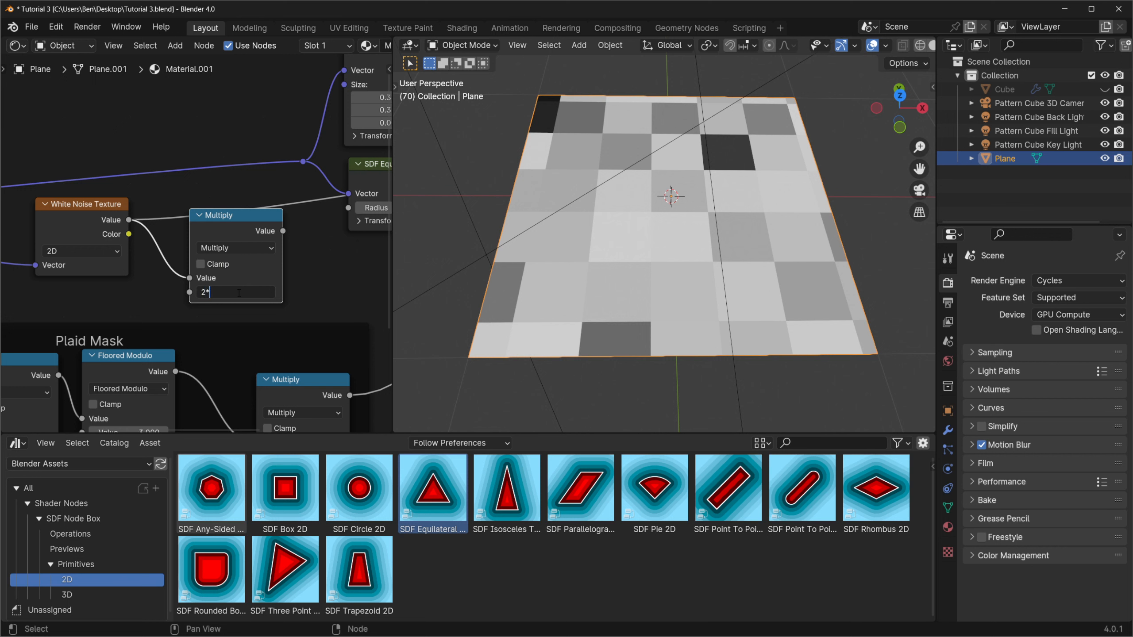
Multiply the 2D white-noise value by 2*pi (6.283) to drive per-cell rotation.
{"action": "type", "text": "pi"}
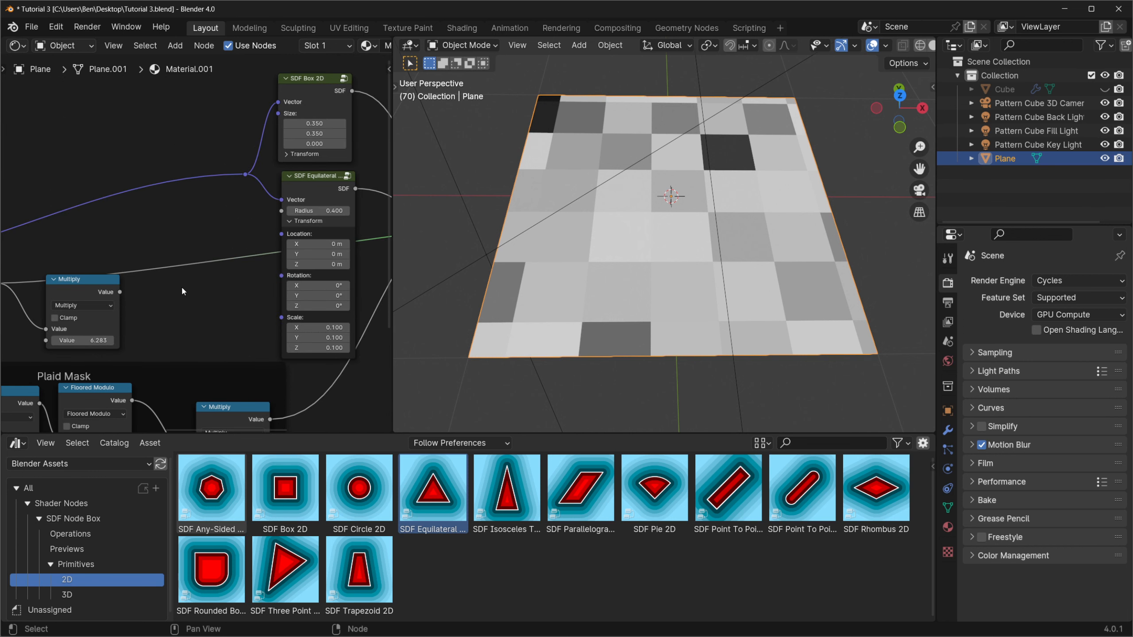
{"action": "mouse_move", "coordinate": [281, 282]}
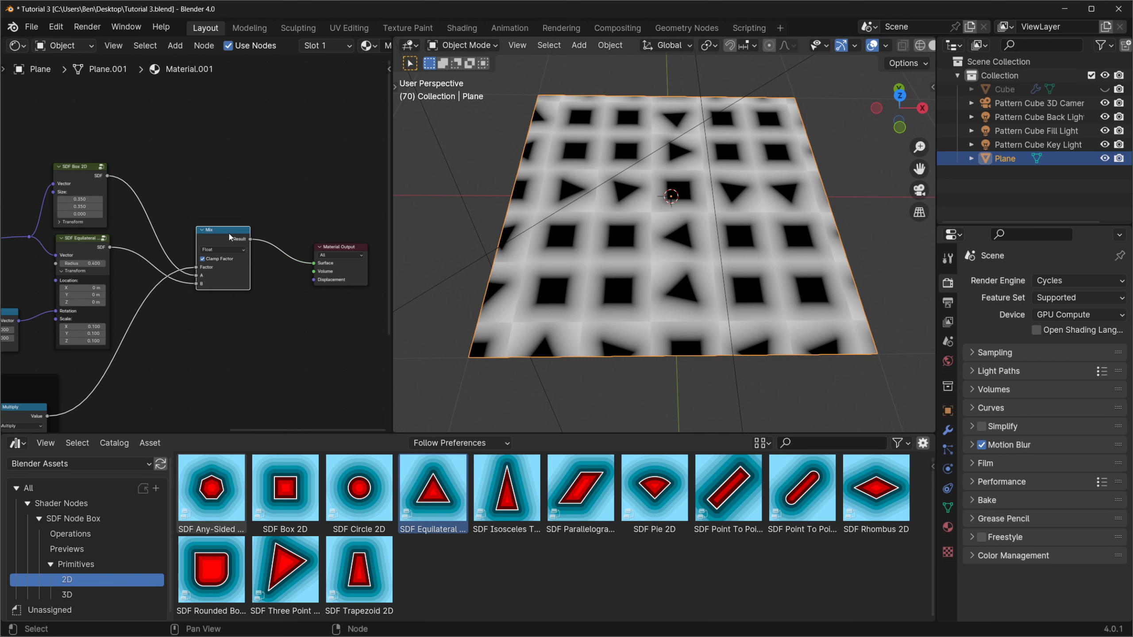
Select the shape-mixing Mix node so its output can be reconnected to Material Output.
{"action": "left_click", "coordinate": [1003, 88]}
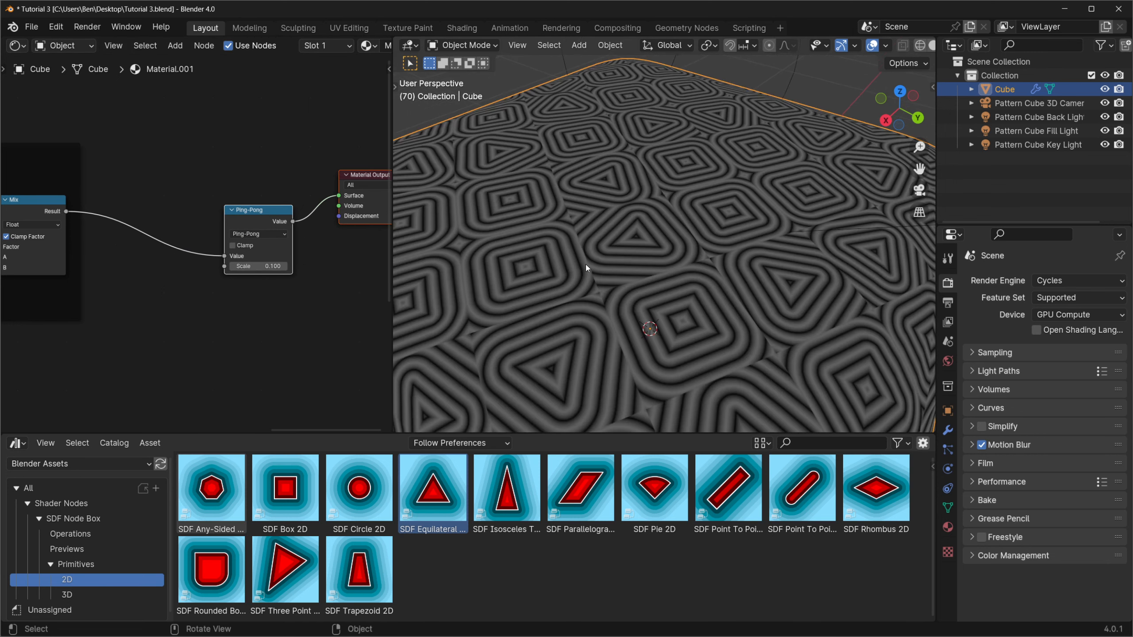
{"action": "mouse_move", "coordinate": [580, 288]}
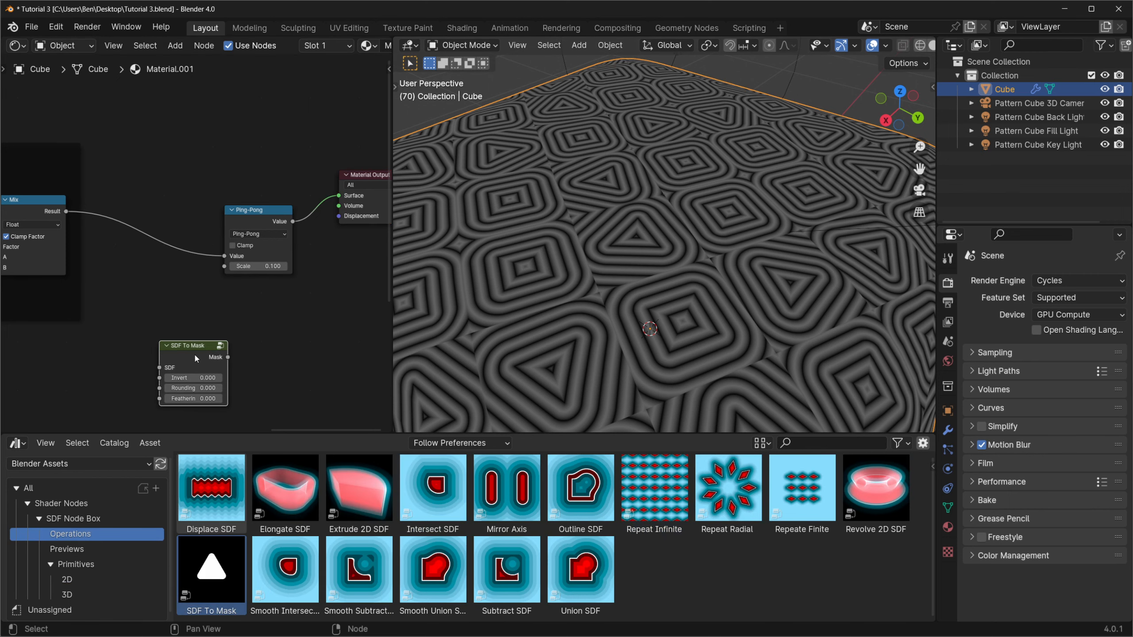
Insert an SDF To Mask node between Mix and Ping-Pong with Rounding 0.13 and Feather 0.7.
{"action": "left_click_drag", "start_coordinate": [193, 345], "coordinate": [151, 213]}
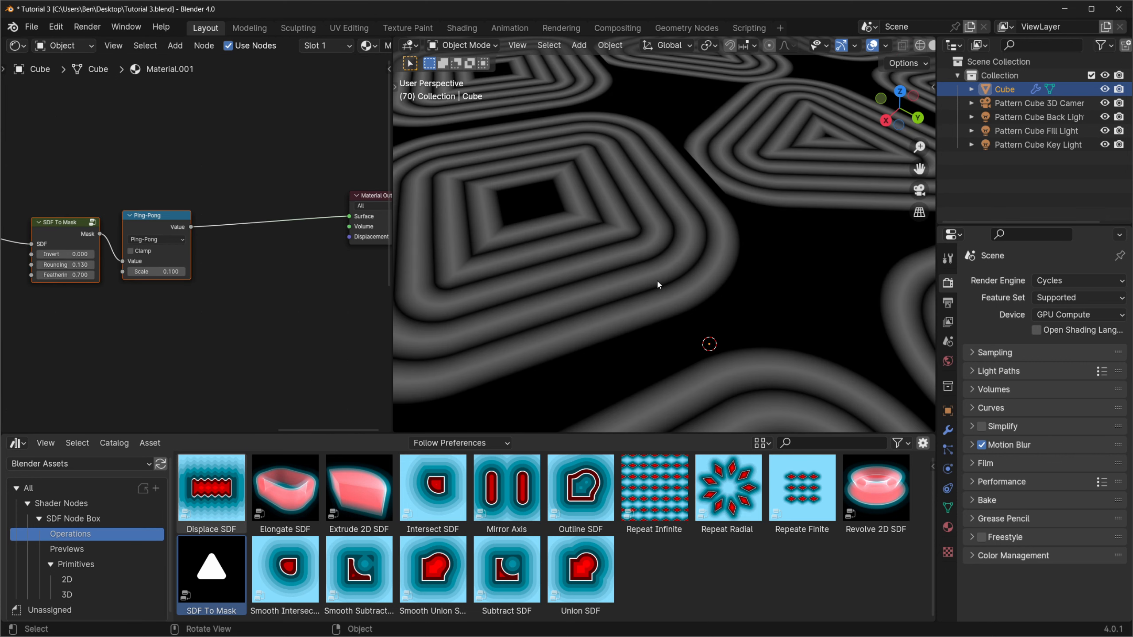
{"action": "mouse_move", "coordinate": [717, 256]}
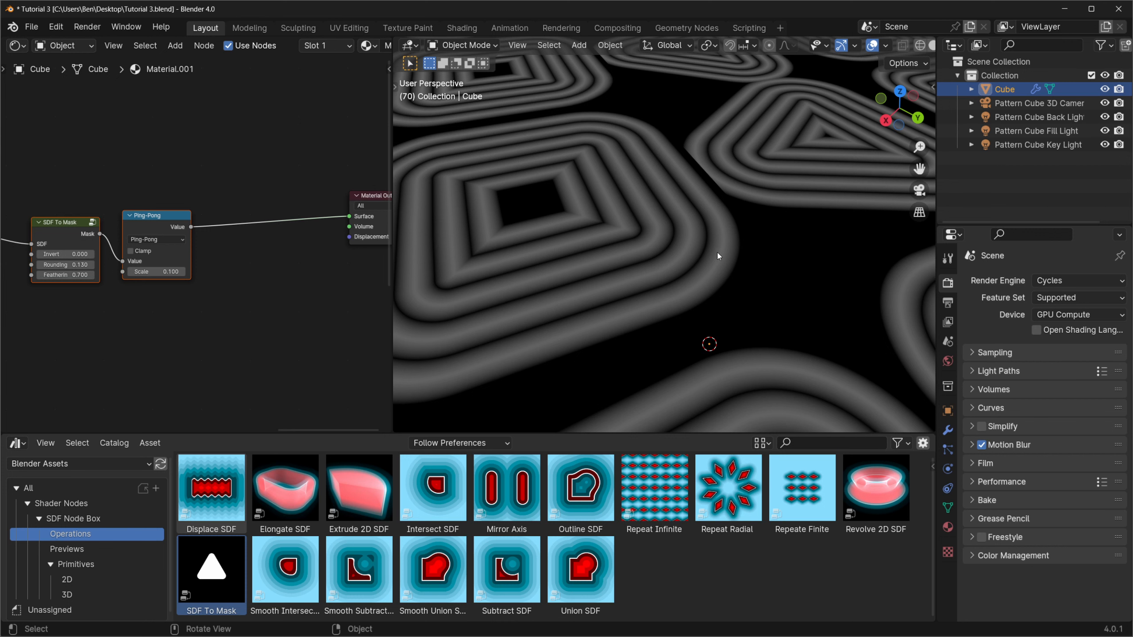
{"action": "mouse_move", "coordinate": [702, 257]}
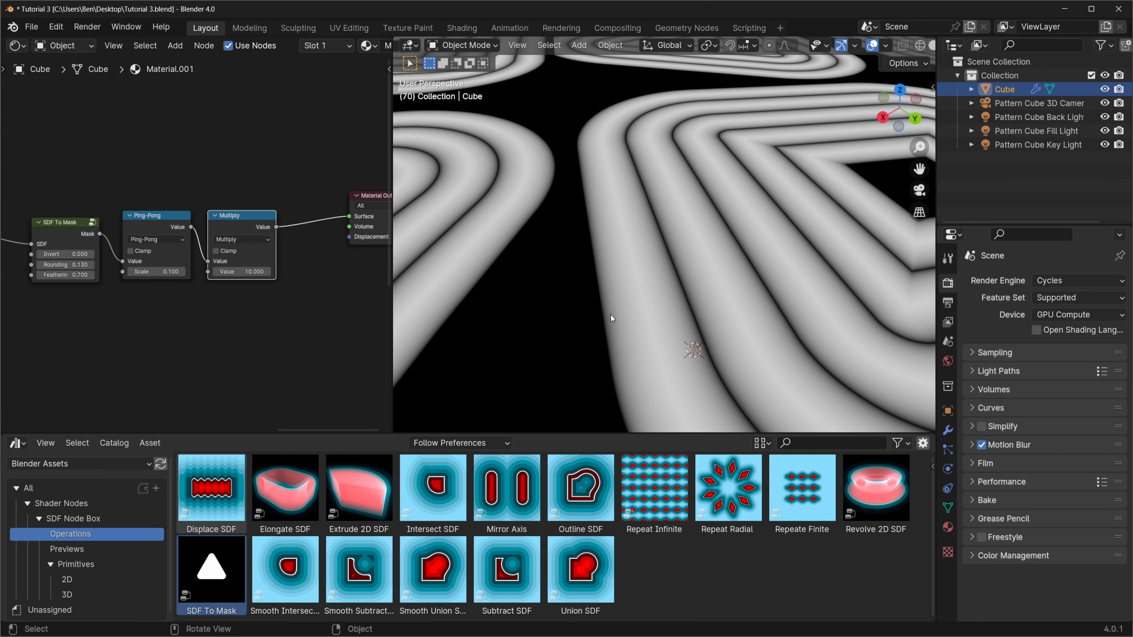
{"action": "mouse_move", "coordinate": [629, 302]}
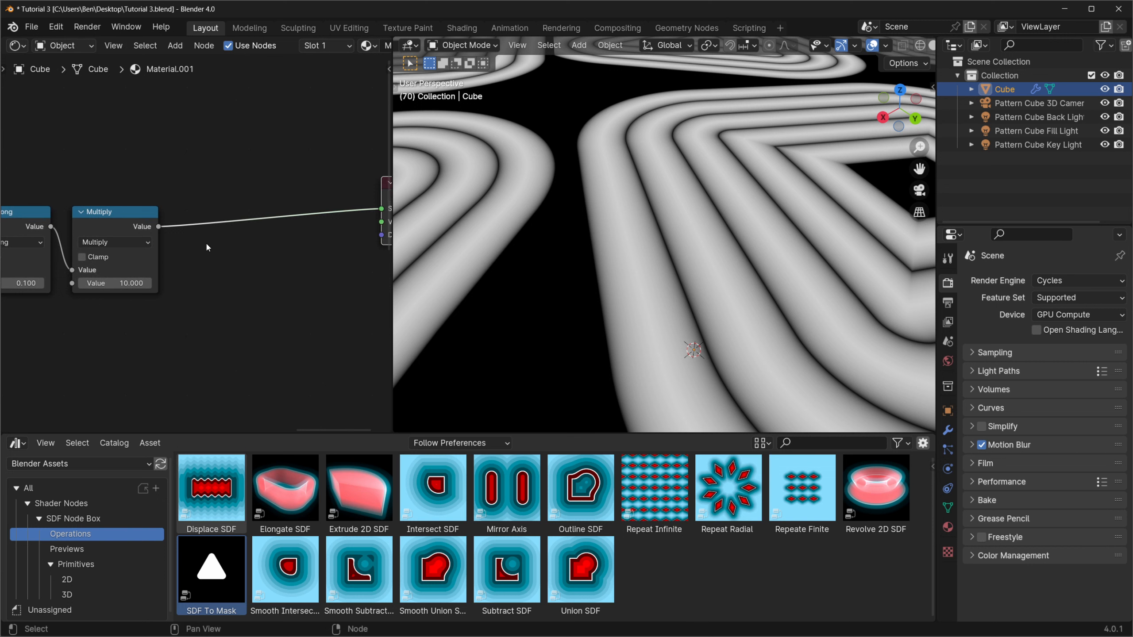
{"action": "mouse_move", "coordinate": [166, 225]}
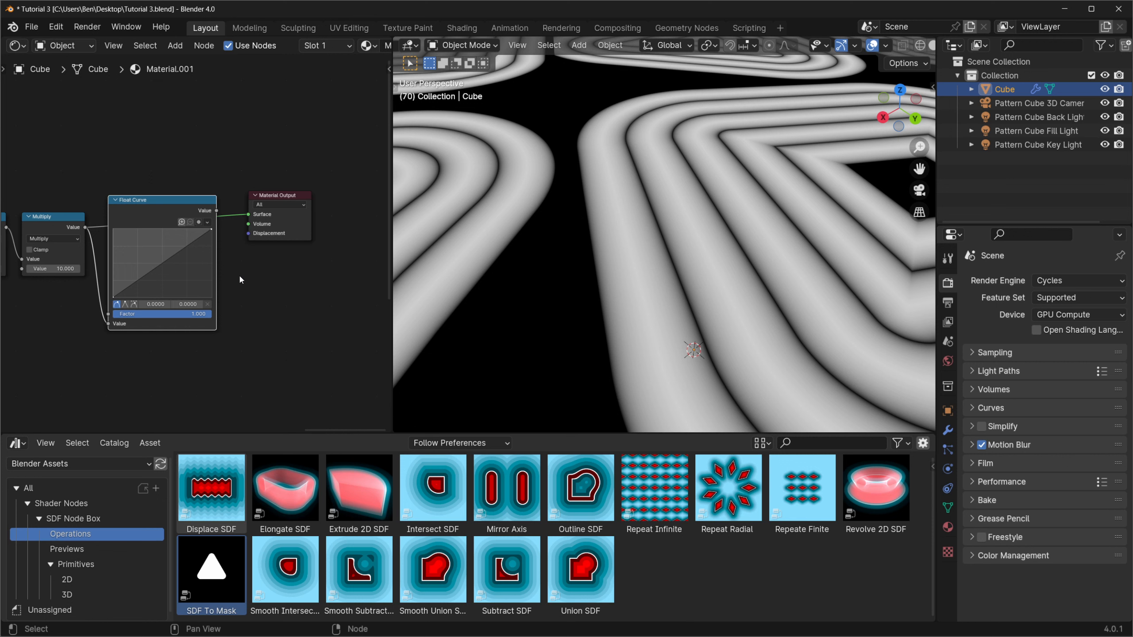
{"action": "mouse_move", "coordinate": [116, 277]}
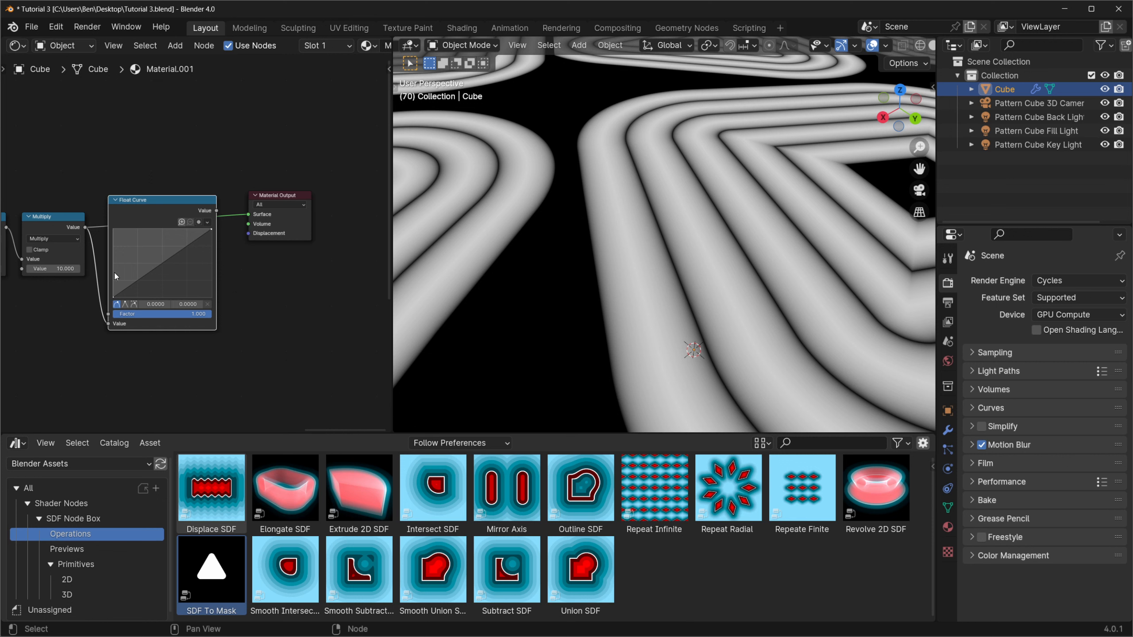
{"action": "mouse_move", "coordinate": [148, 258]}
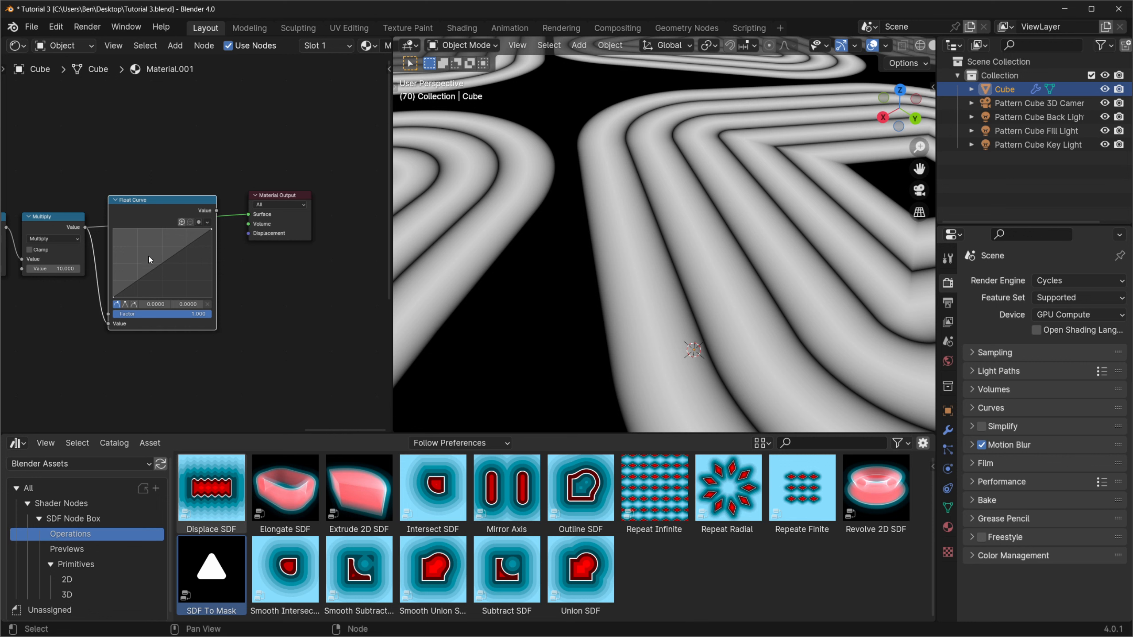
Bend the Float Curve point upward into a convex shape to round the band profile.
{"action": "left_click_drag", "start_coordinate": [148, 258], "coordinate": [174, 238]}
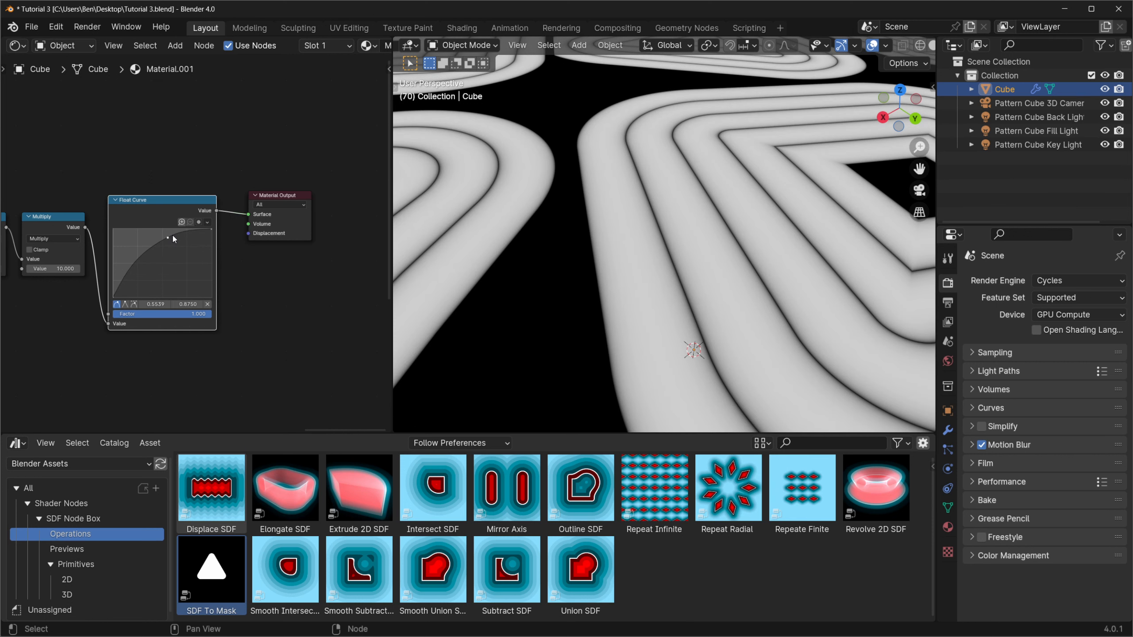
{"action": "mouse_move", "coordinate": [167, 254]}
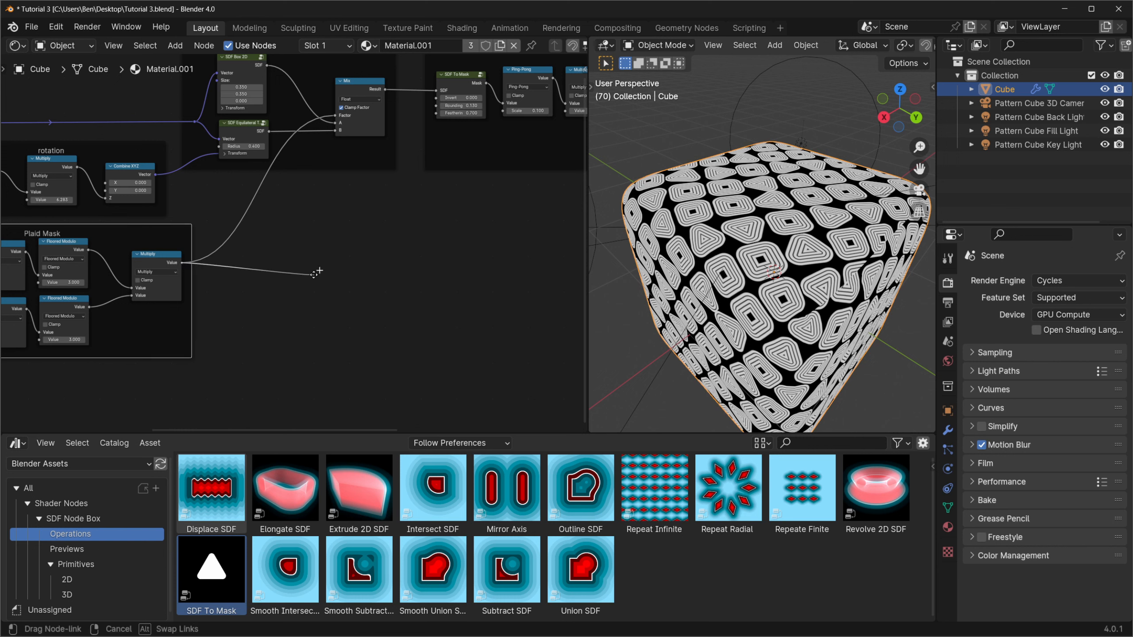
Feed the plaid mask into a new Color Mix with swatch A dark red and B blue.
{"action": "left_click", "coordinate": [314, 273]}
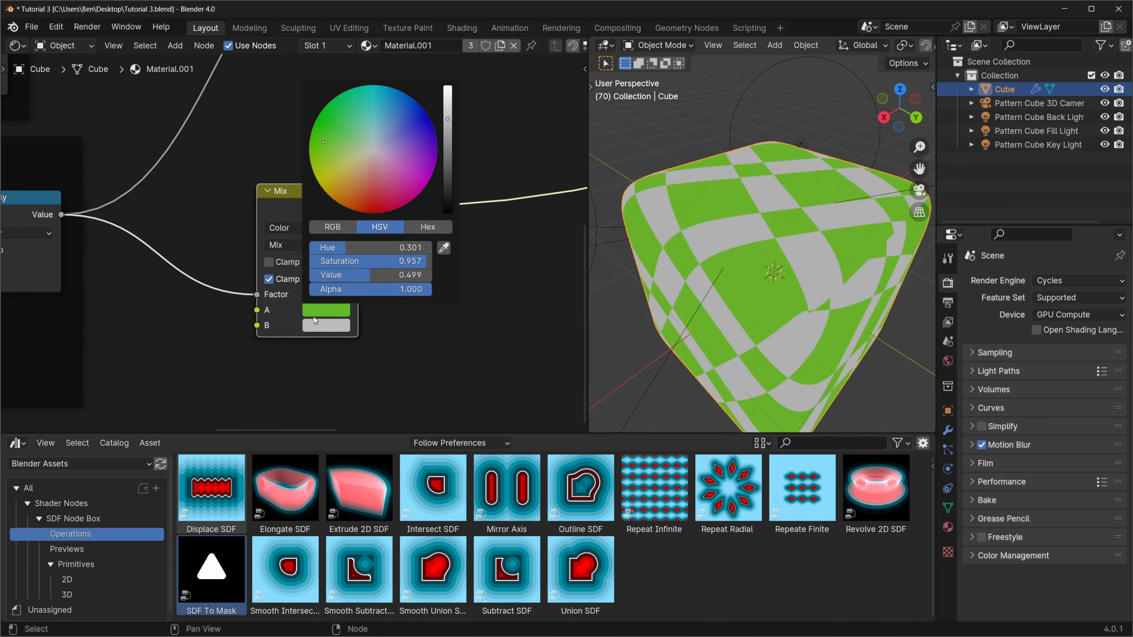
{"action": "left_click", "coordinate": [326, 325]}
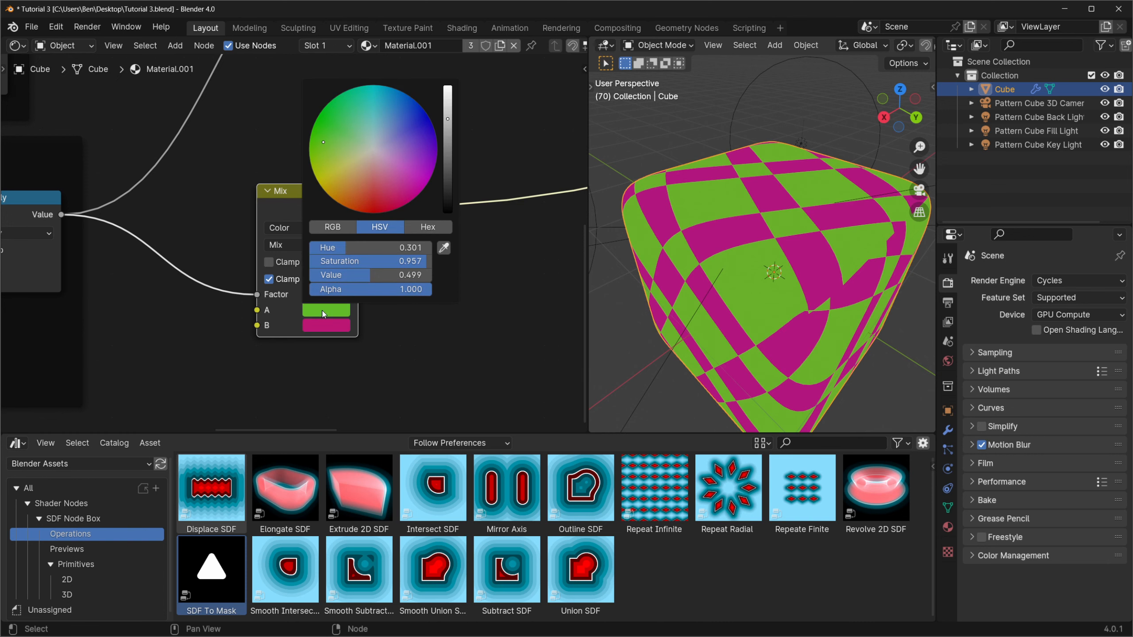
{"action": "left_click", "coordinate": [332, 226]}
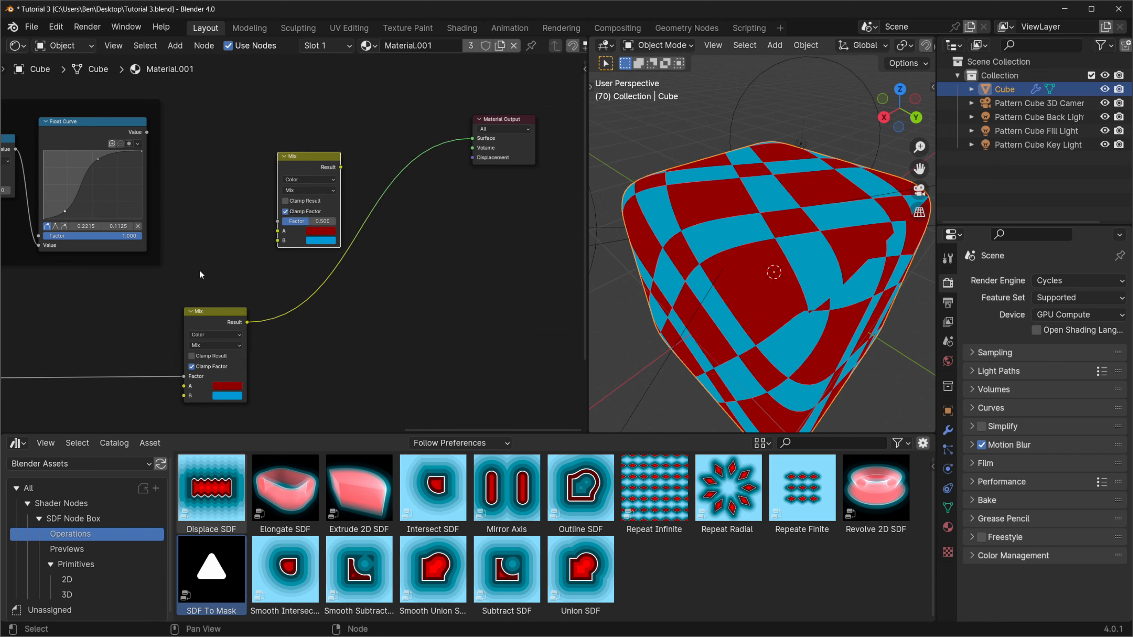
{"action": "mouse_move", "coordinate": [291, 330]}
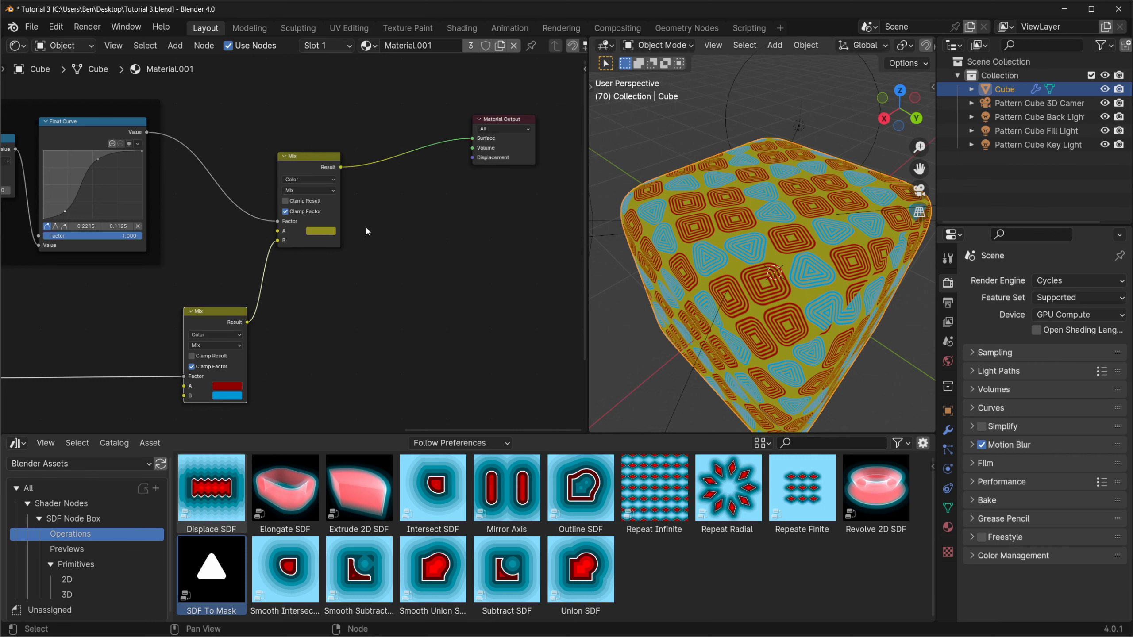
Set the second Color Mix's A to dark olive and add a Principled BSDF taking the colours.
{"action": "left_click", "coordinate": [320, 230]}
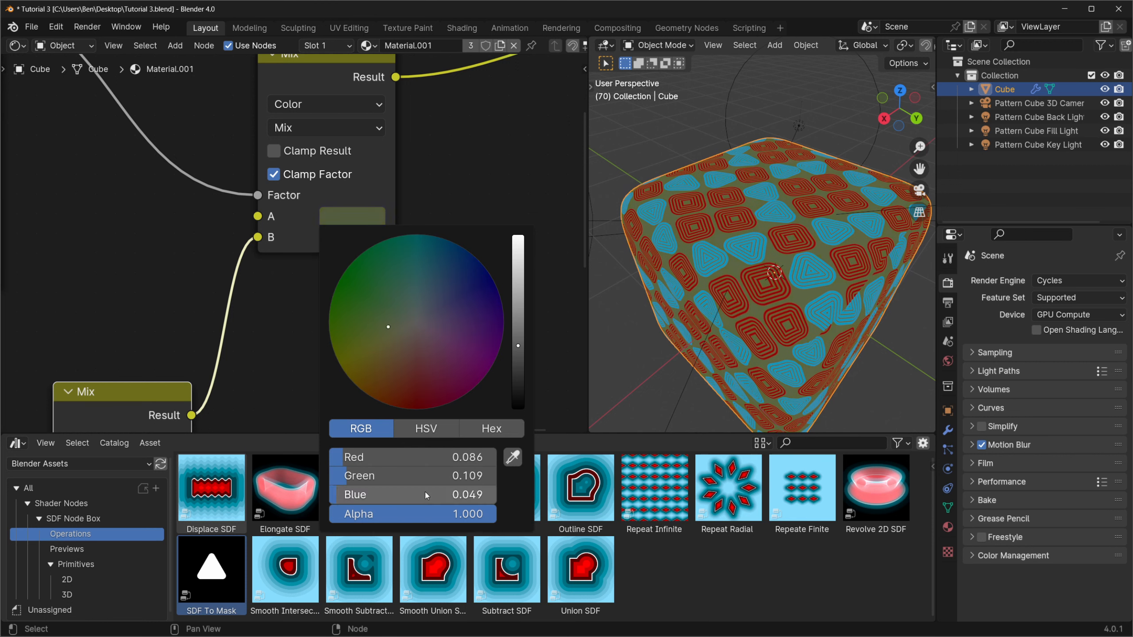
{"action": "type", "text": "princ"}
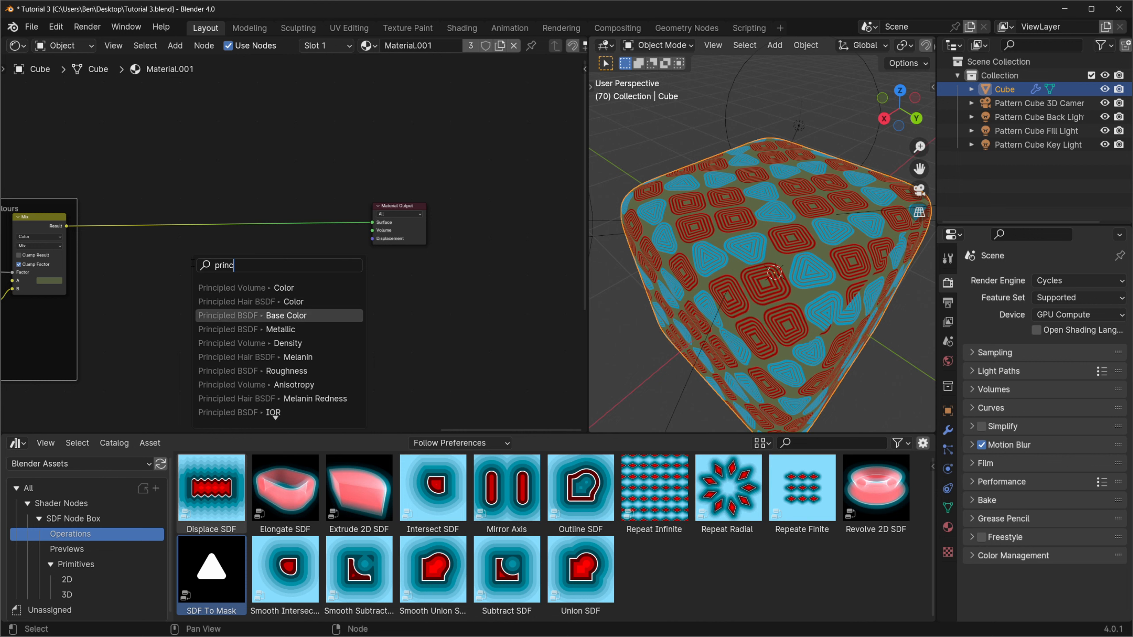
{"action": "left_click", "coordinate": [274, 315]}
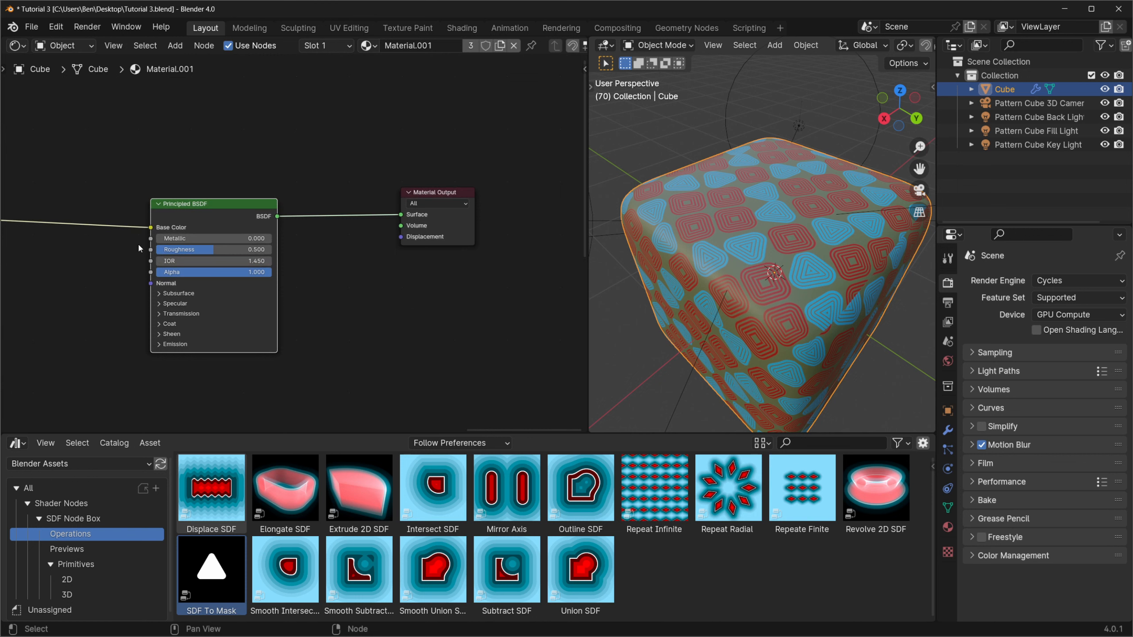
Set the Principled BSDF Roughness to 0.75 and Sheen Weight to 0.2.
{"action": "double_click", "coordinate": [213, 250]}
{"action": "type", "text": "0.750"}
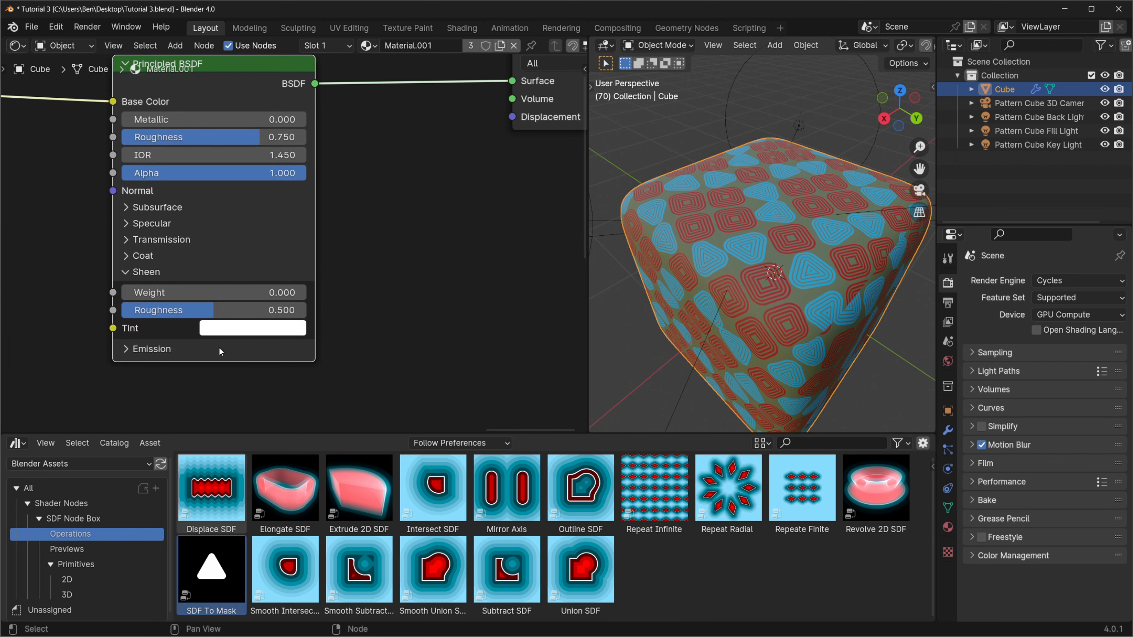
{"action": "double_click", "coordinate": [211, 292]}
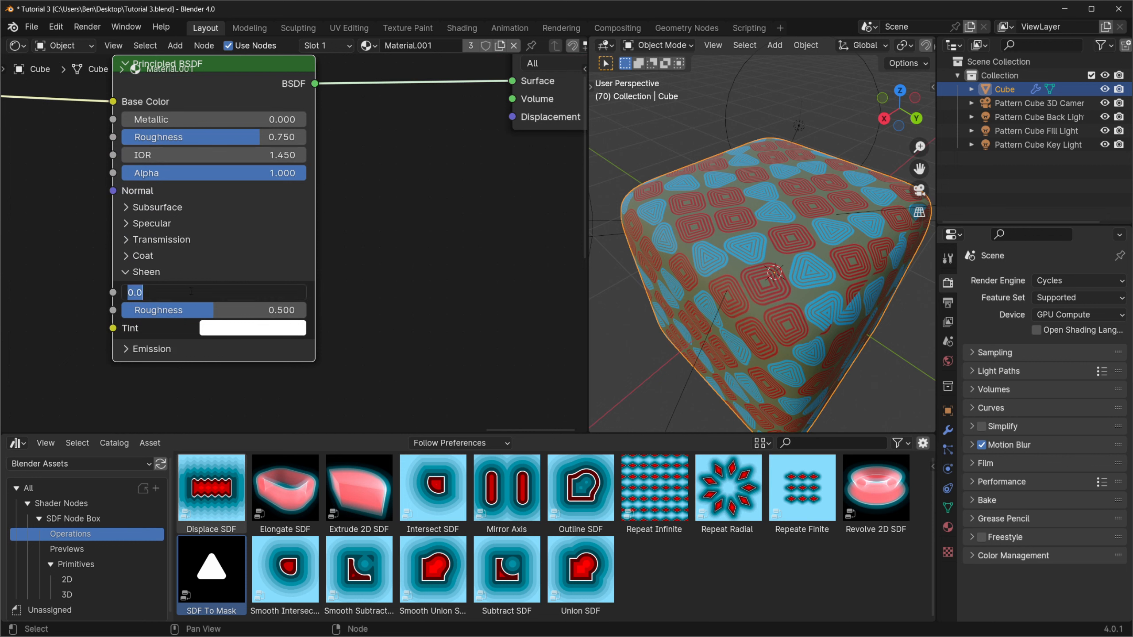
{"action": "type", "text": "0.2"}
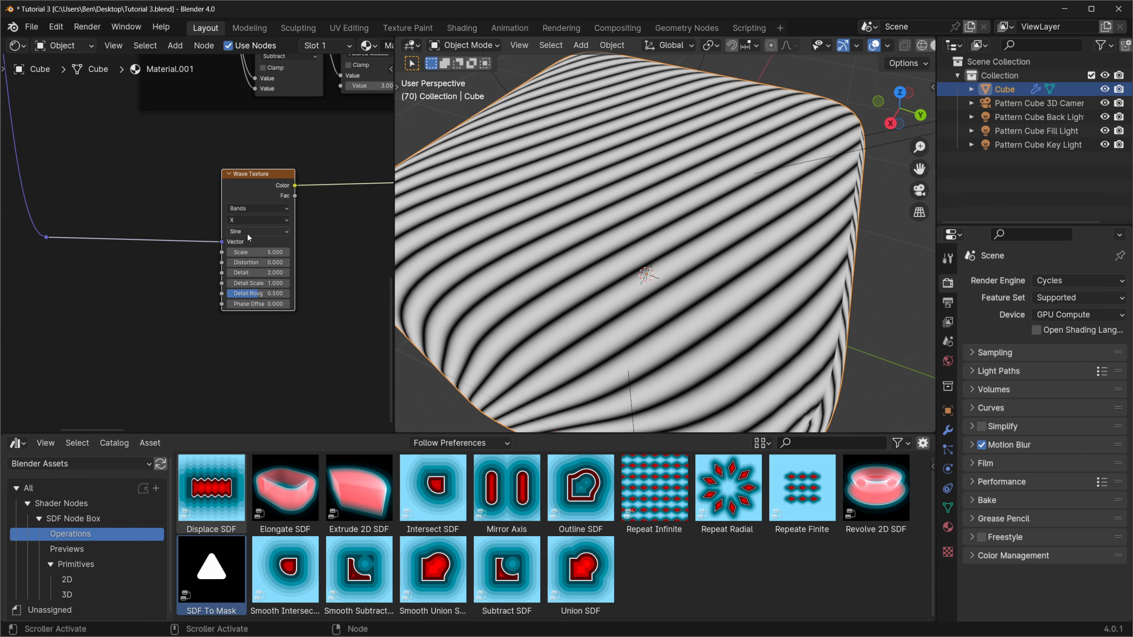
{"action": "mouse_move", "coordinate": [258, 233]}
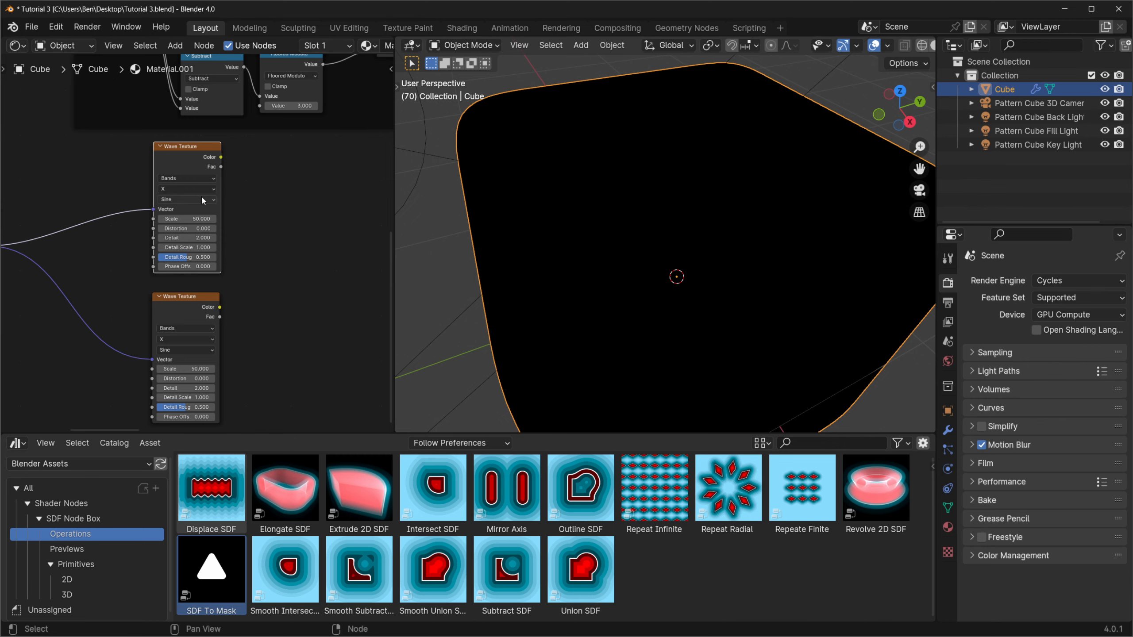
Set the first Wave Texture's band direction to Diagonal.
{"action": "left_click", "coordinate": [186, 188]}
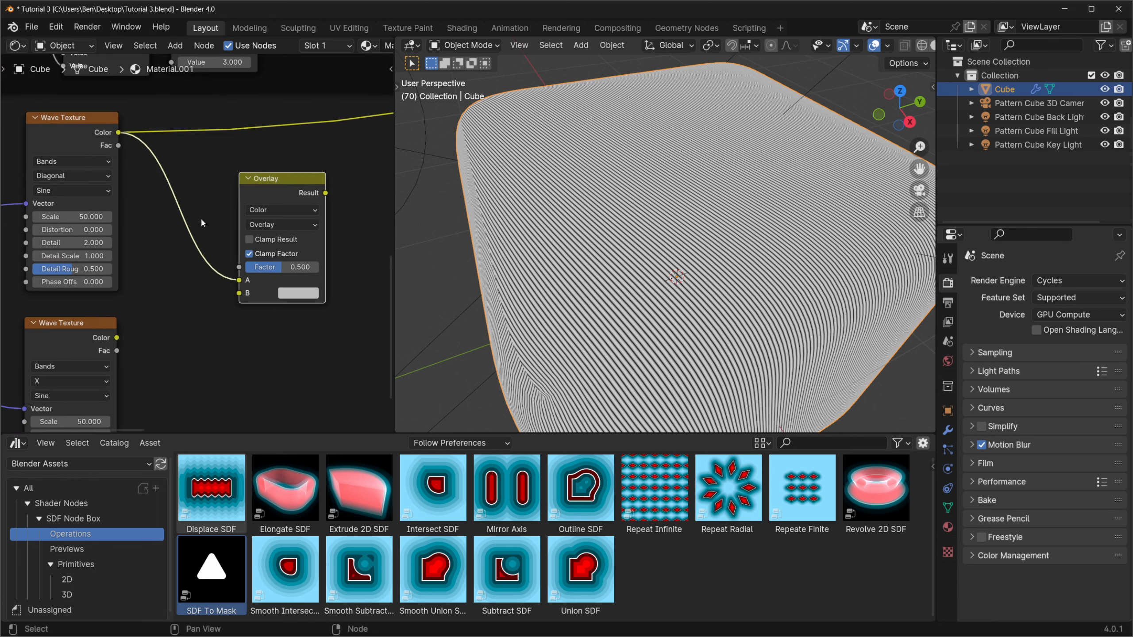
{"action": "mouse_move", "coordinate": [237, 324]}
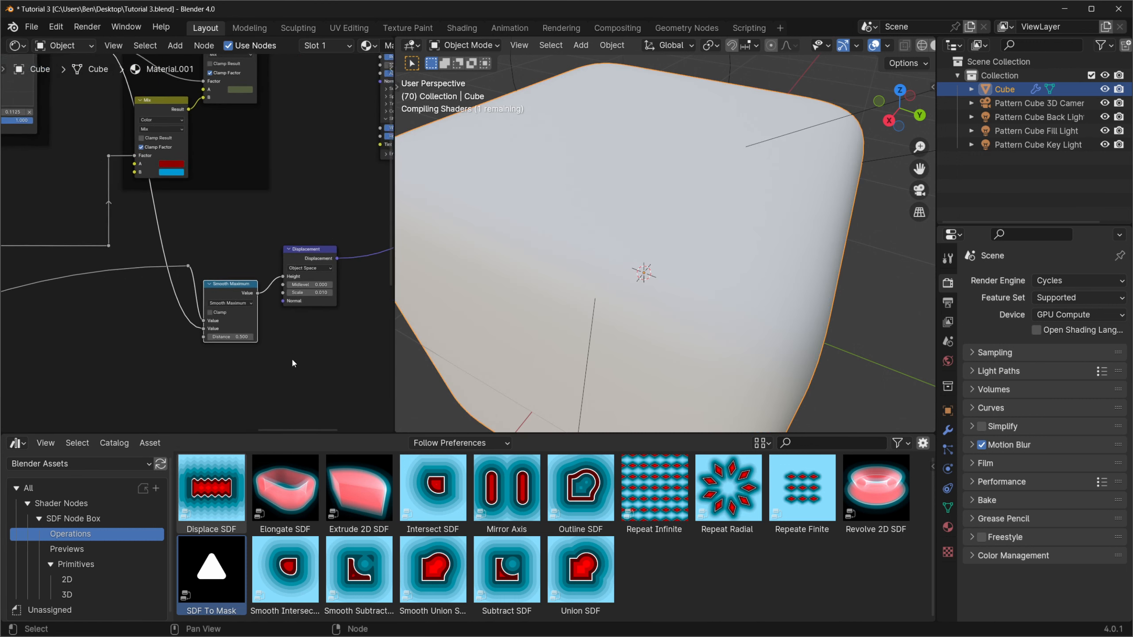
Try Maximum, return to Smooth Maximum with Distance 3, and switch to Rendered shading.
{"action": "left_click", "coordinate": [175, 262]}
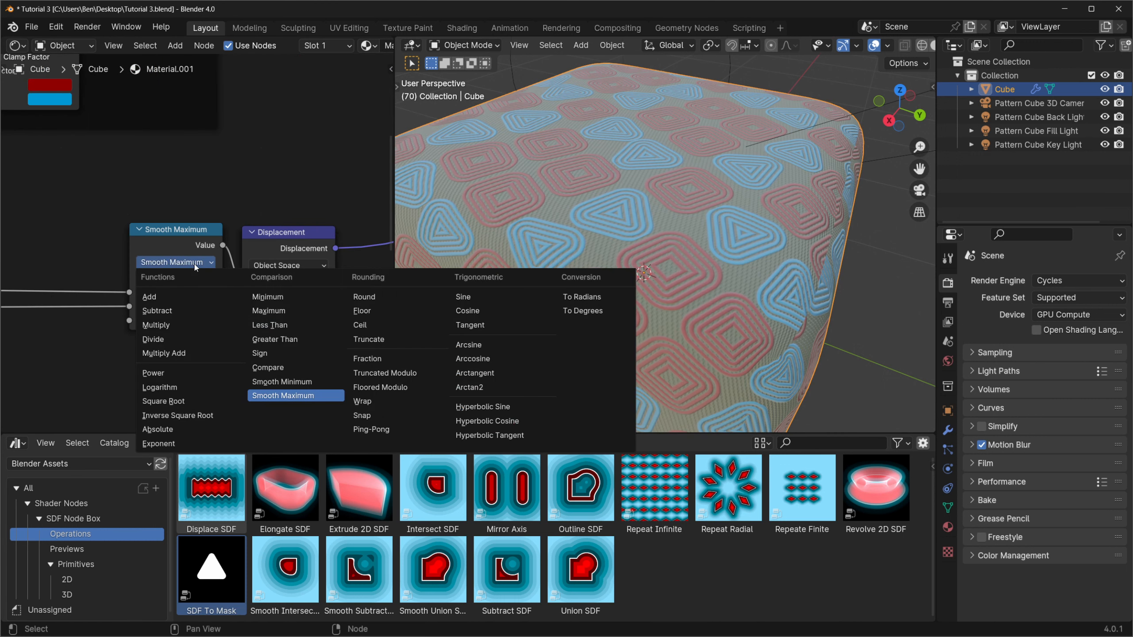
{"action": "left_click", "coordinate": [268, 310]}
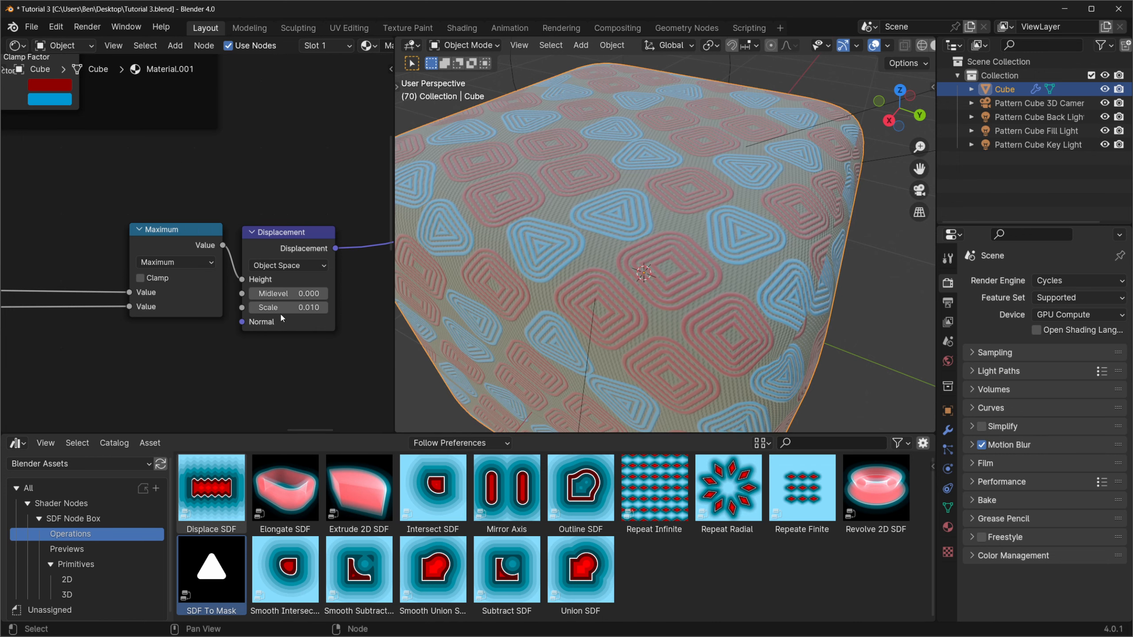
{"action": "mouse_move", "coordinate": [288, 307]}
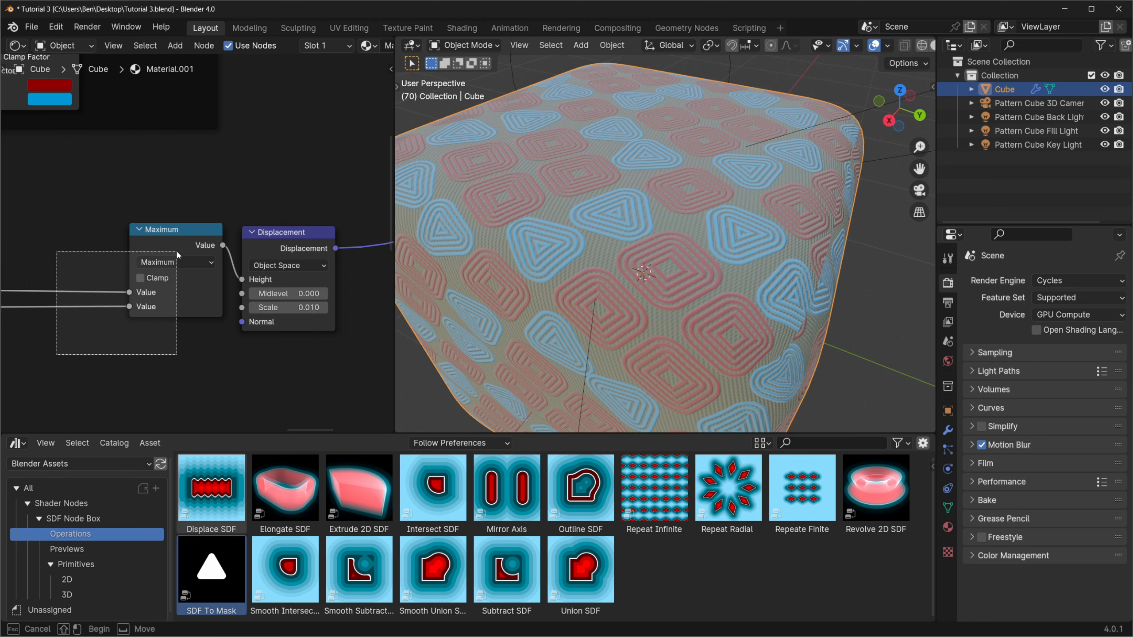
{"action": "left_click", "coordinate": [175, 262]}
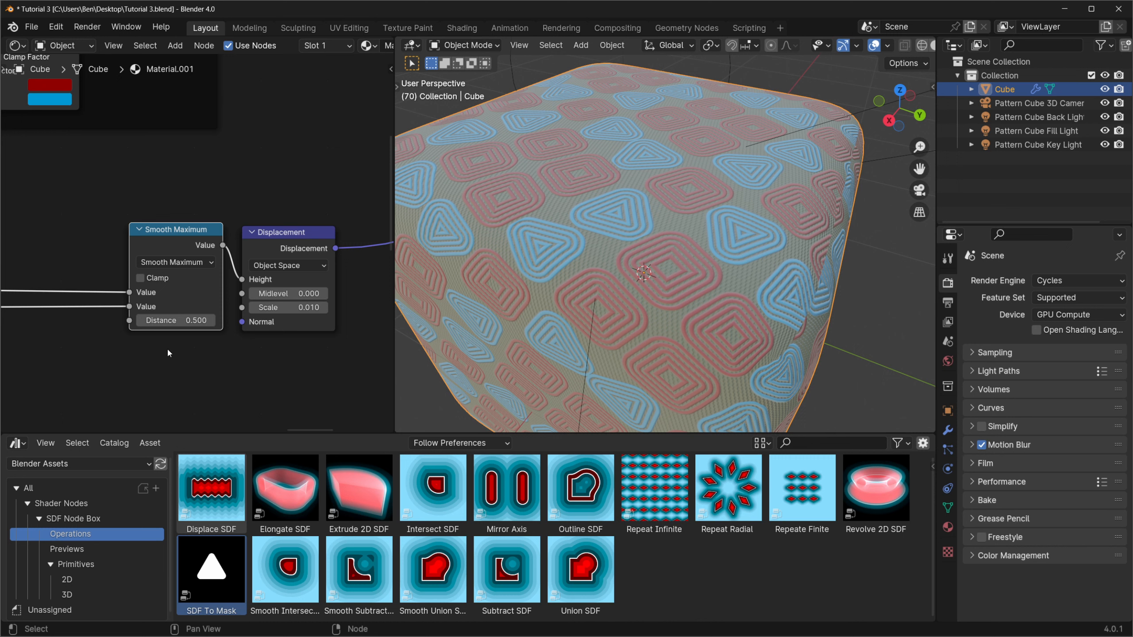
{"action": "double_click", "coordinate": [175, 320]}
{"action": "type", "text": "3.000"}
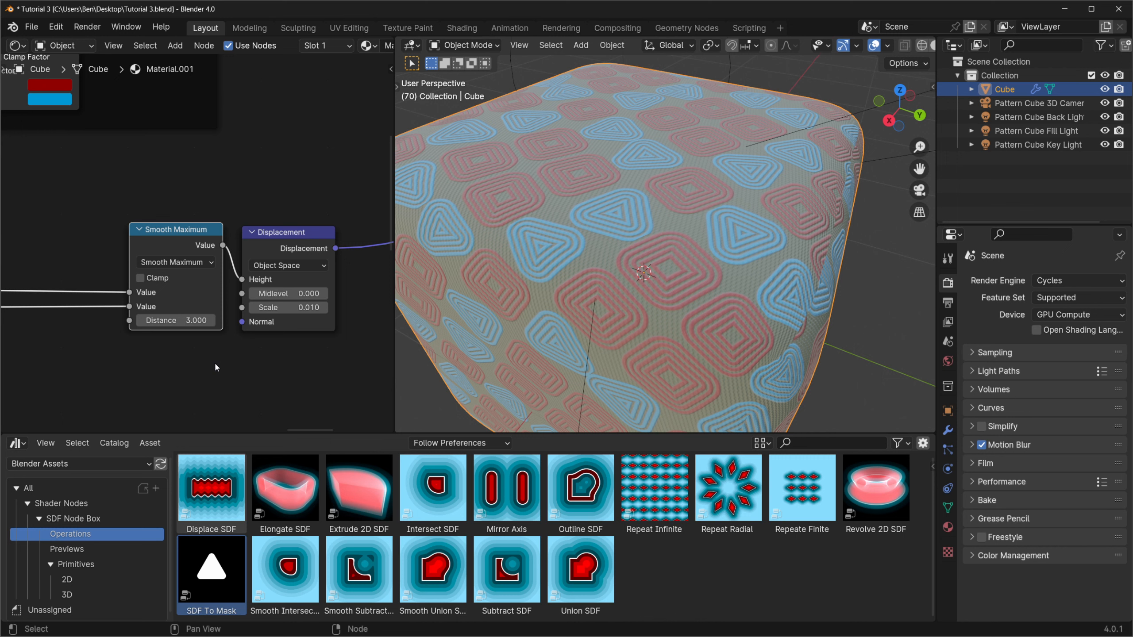
{"action": "left_click", "coordinate": [910, 45]}
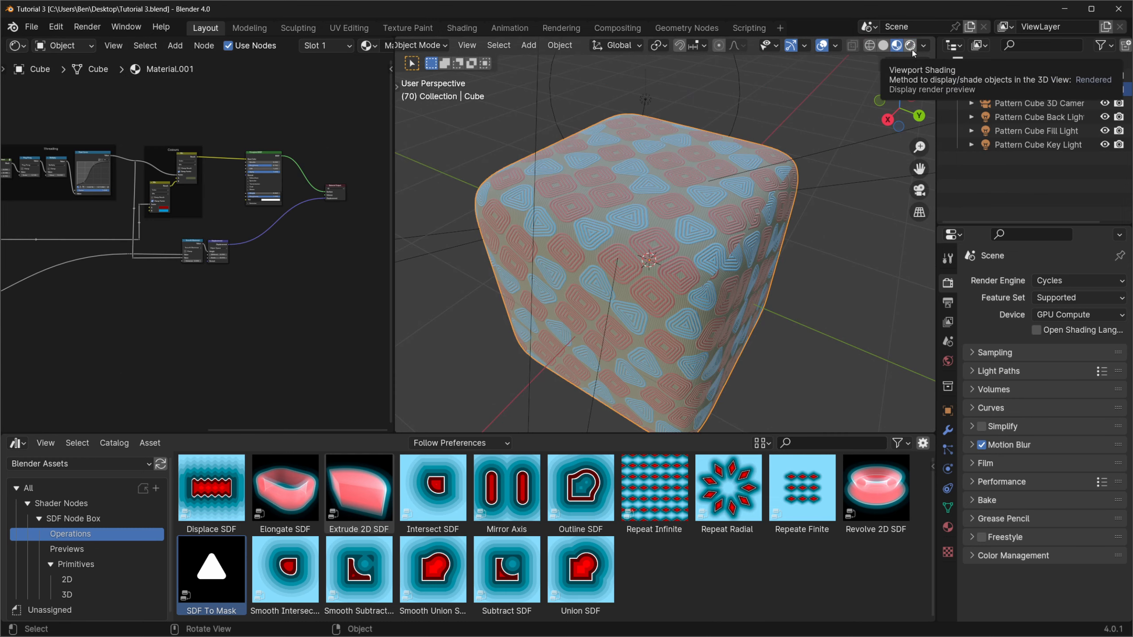
Switch the 3D viewport to Rendered shading and let the Cycles preview finish.
{"action": "left_click", "coordinate": [911, 45]}
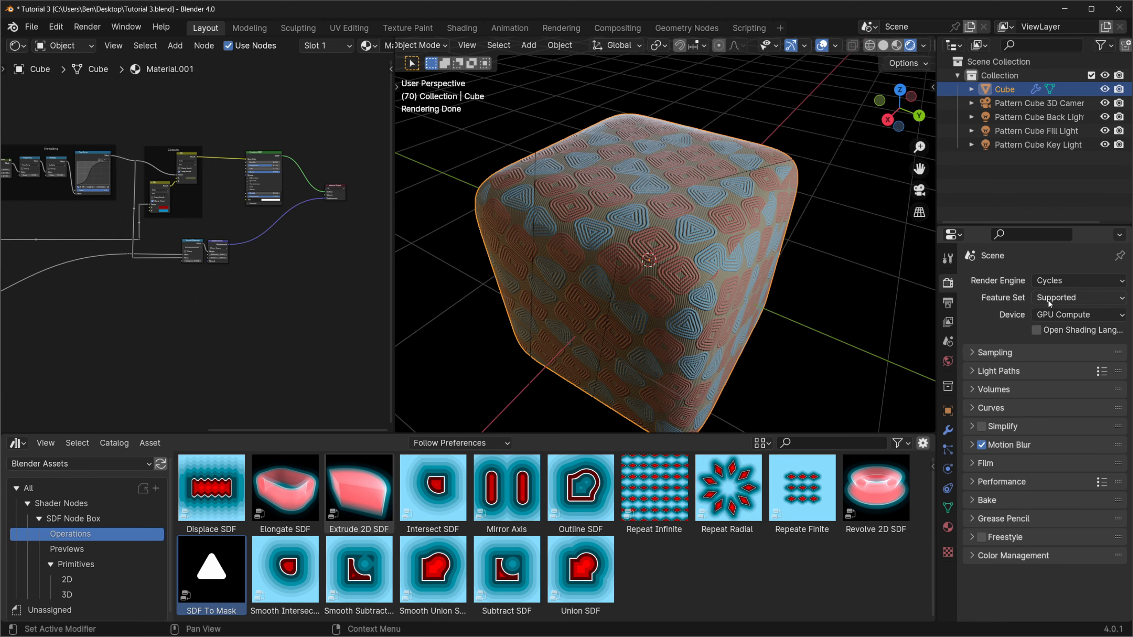
Set Render Feature Set to Experimental and material Displacement to Displacement Only.
{"action": "left_click", "coordinate": [1076, 297]}
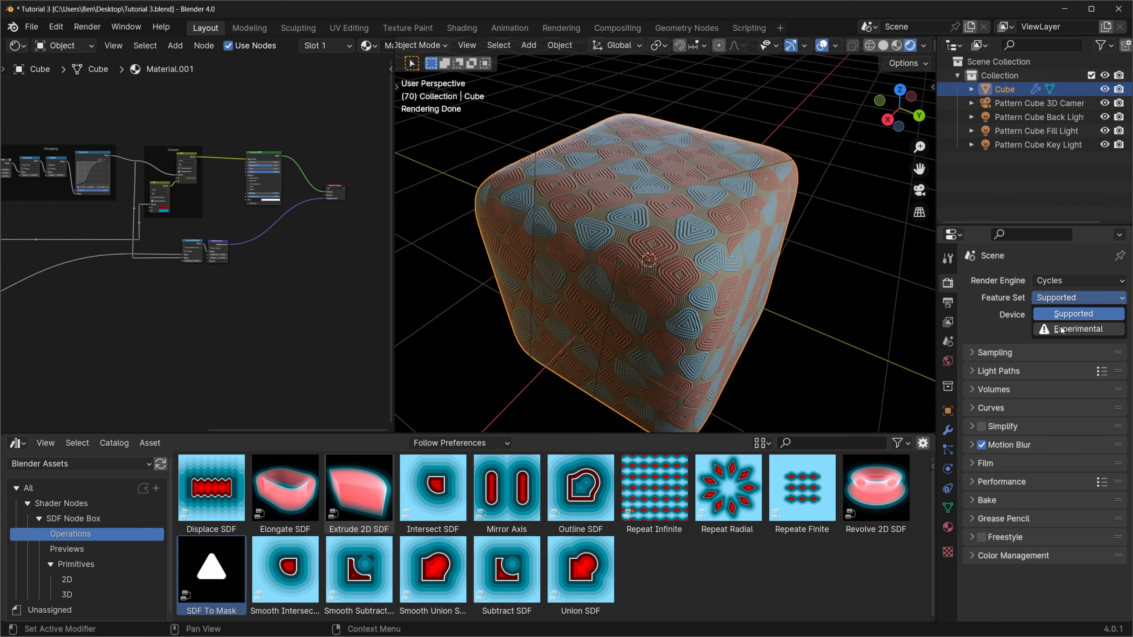
{"action": "left_click", "coordinate": [1079, 329]}
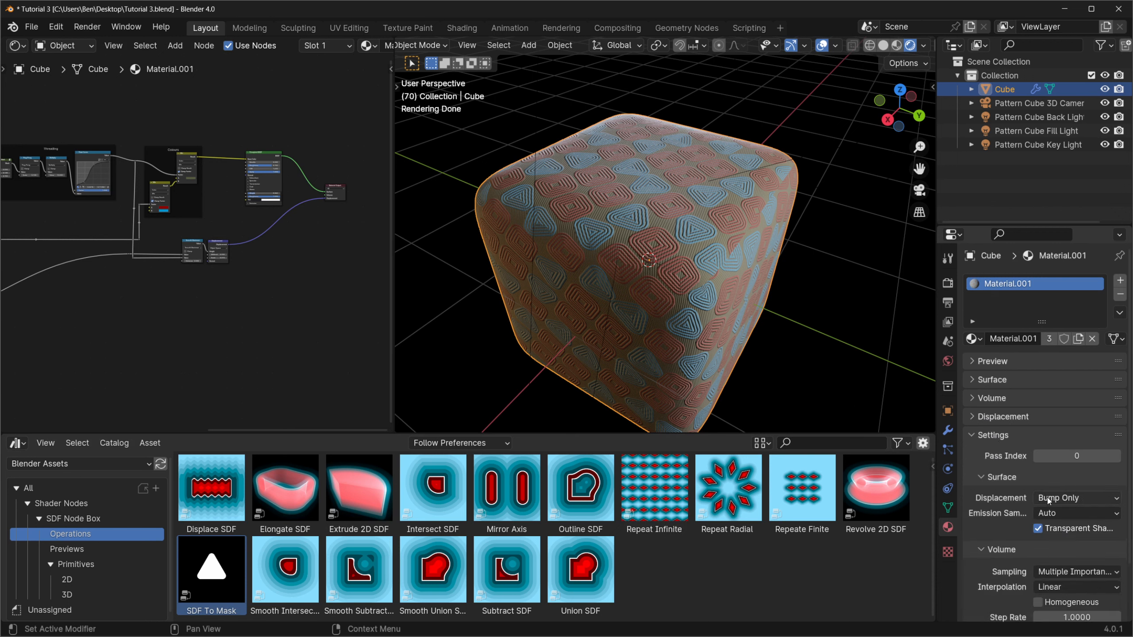
{"action": "mouse_move", "coordinate": [1076, 498]}
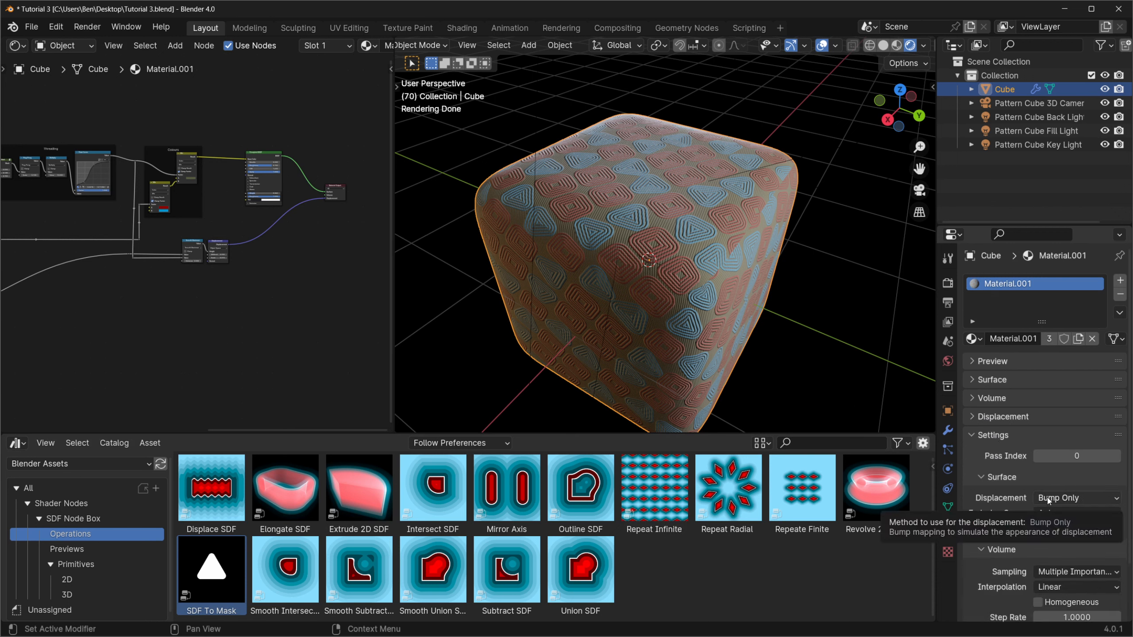
{"action": "left_click", "coordinate": [1076, 498]}
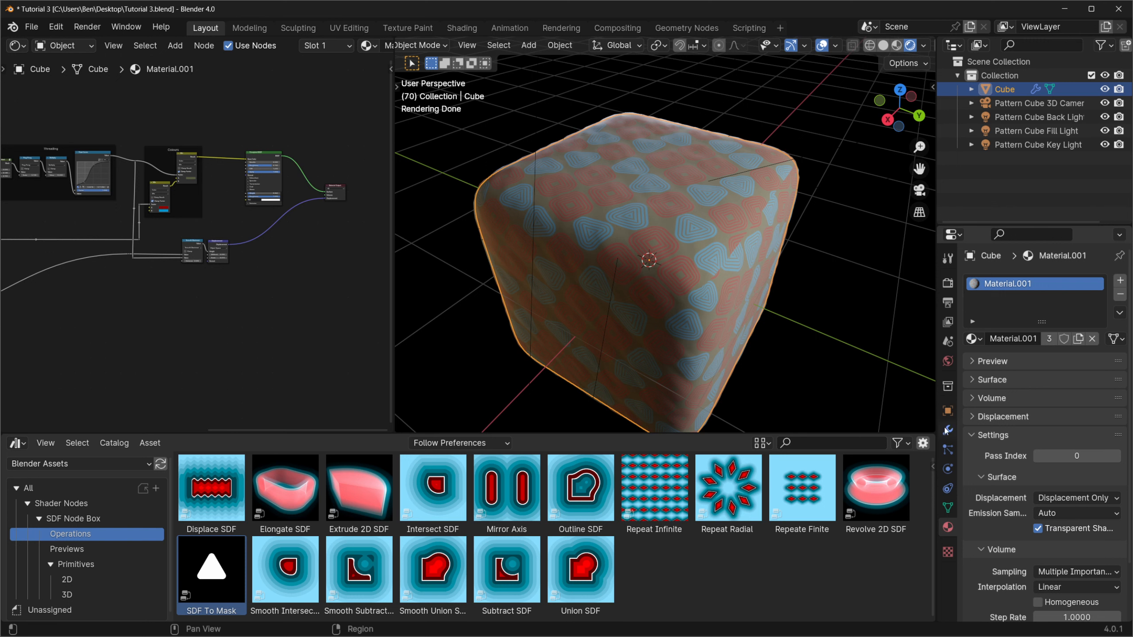
Show the cube's Subdivision modifier settings (viewport level 3, render level 2).
{"action": "left_click", "coordinate": [947, 436]}
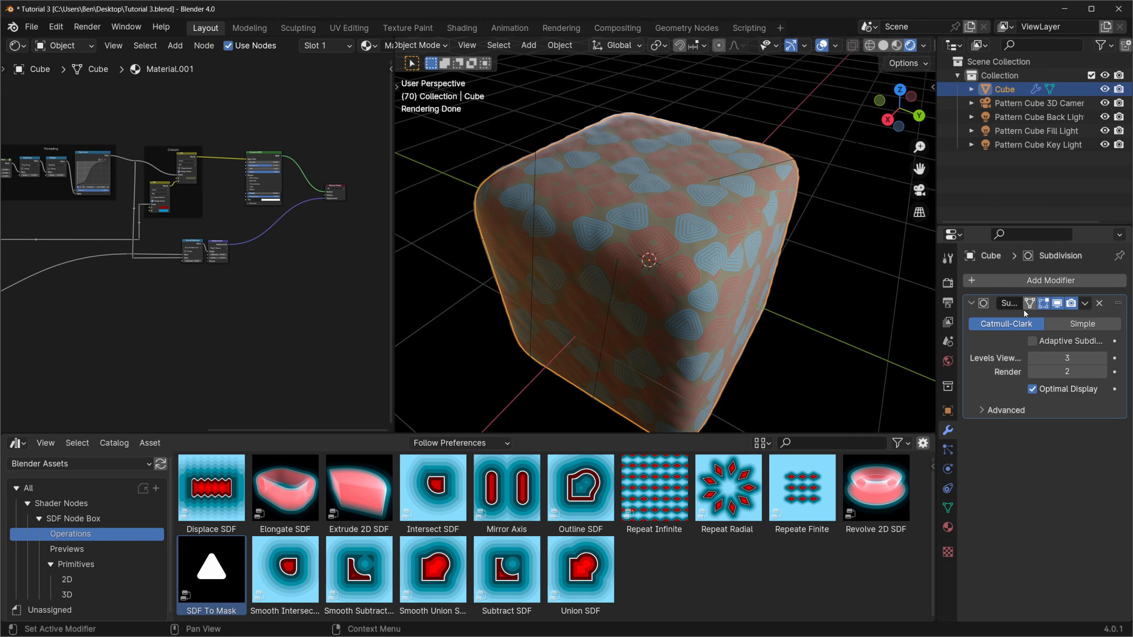
{"action": "mouse_move", "coordinate": [1067, 357]}
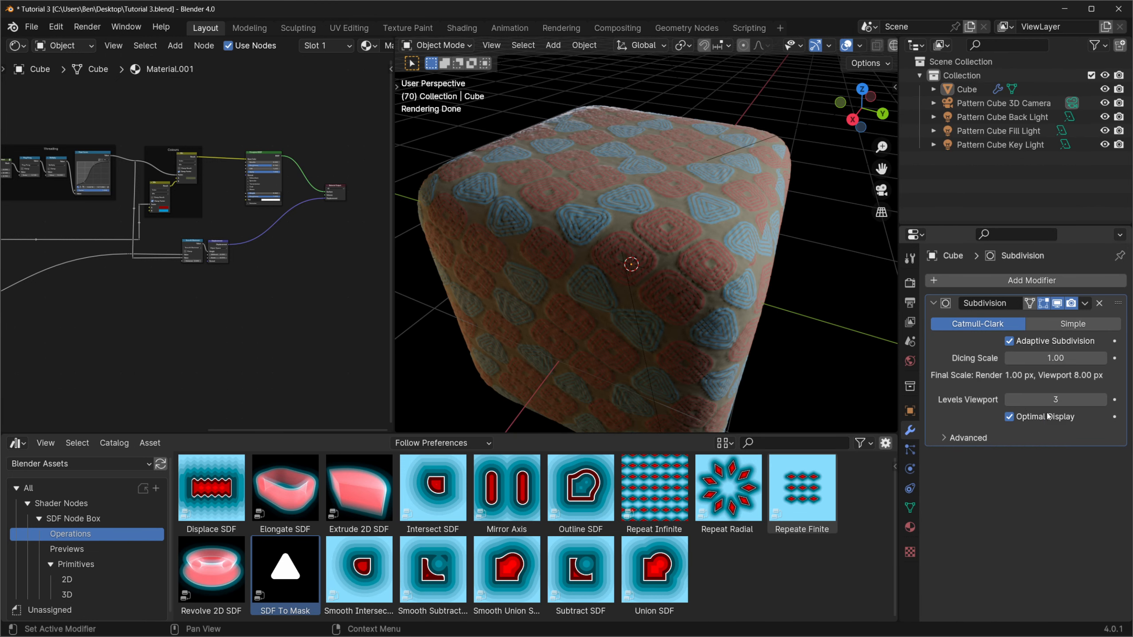
{"action": "mouse_move", "coordinate": [1065, 438]}
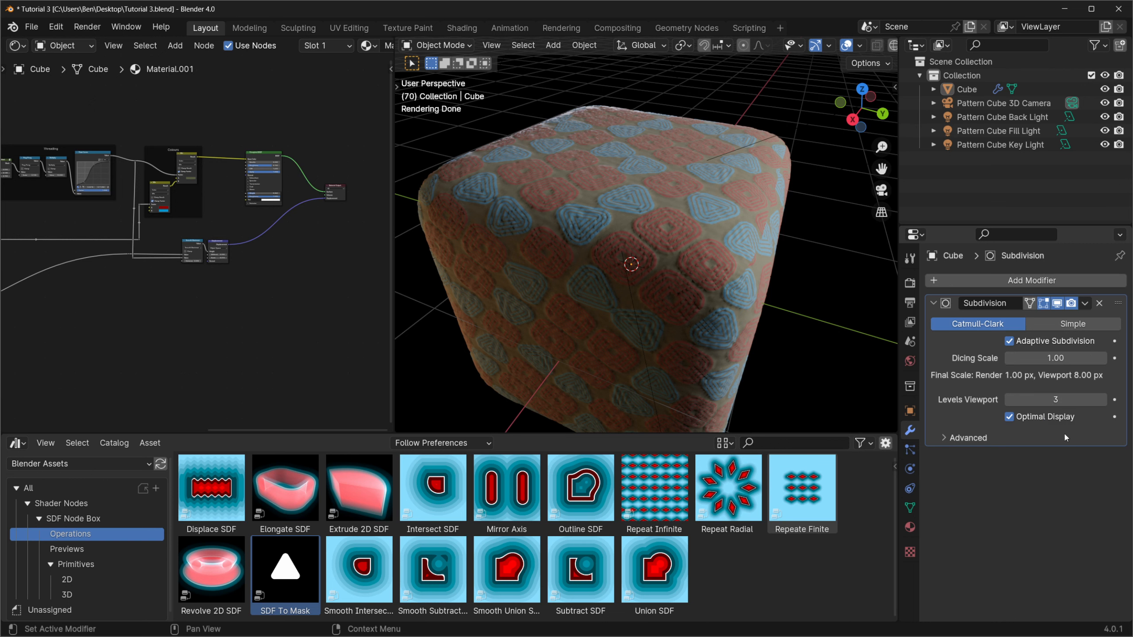
{"action": "mouse_move", "coordinate": [1068, 439]}
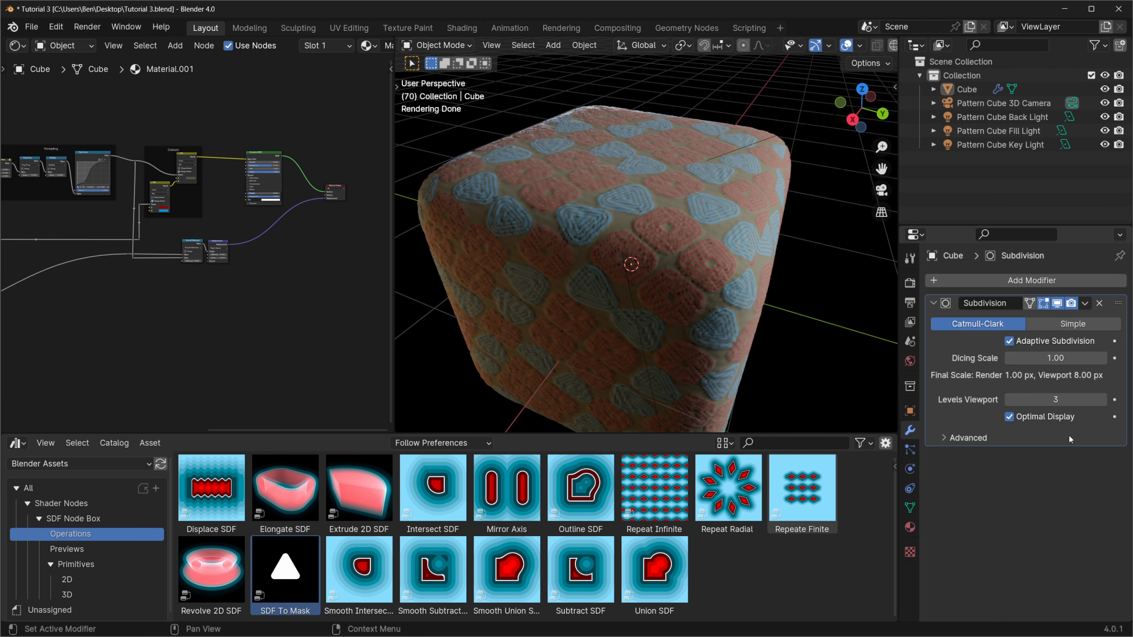